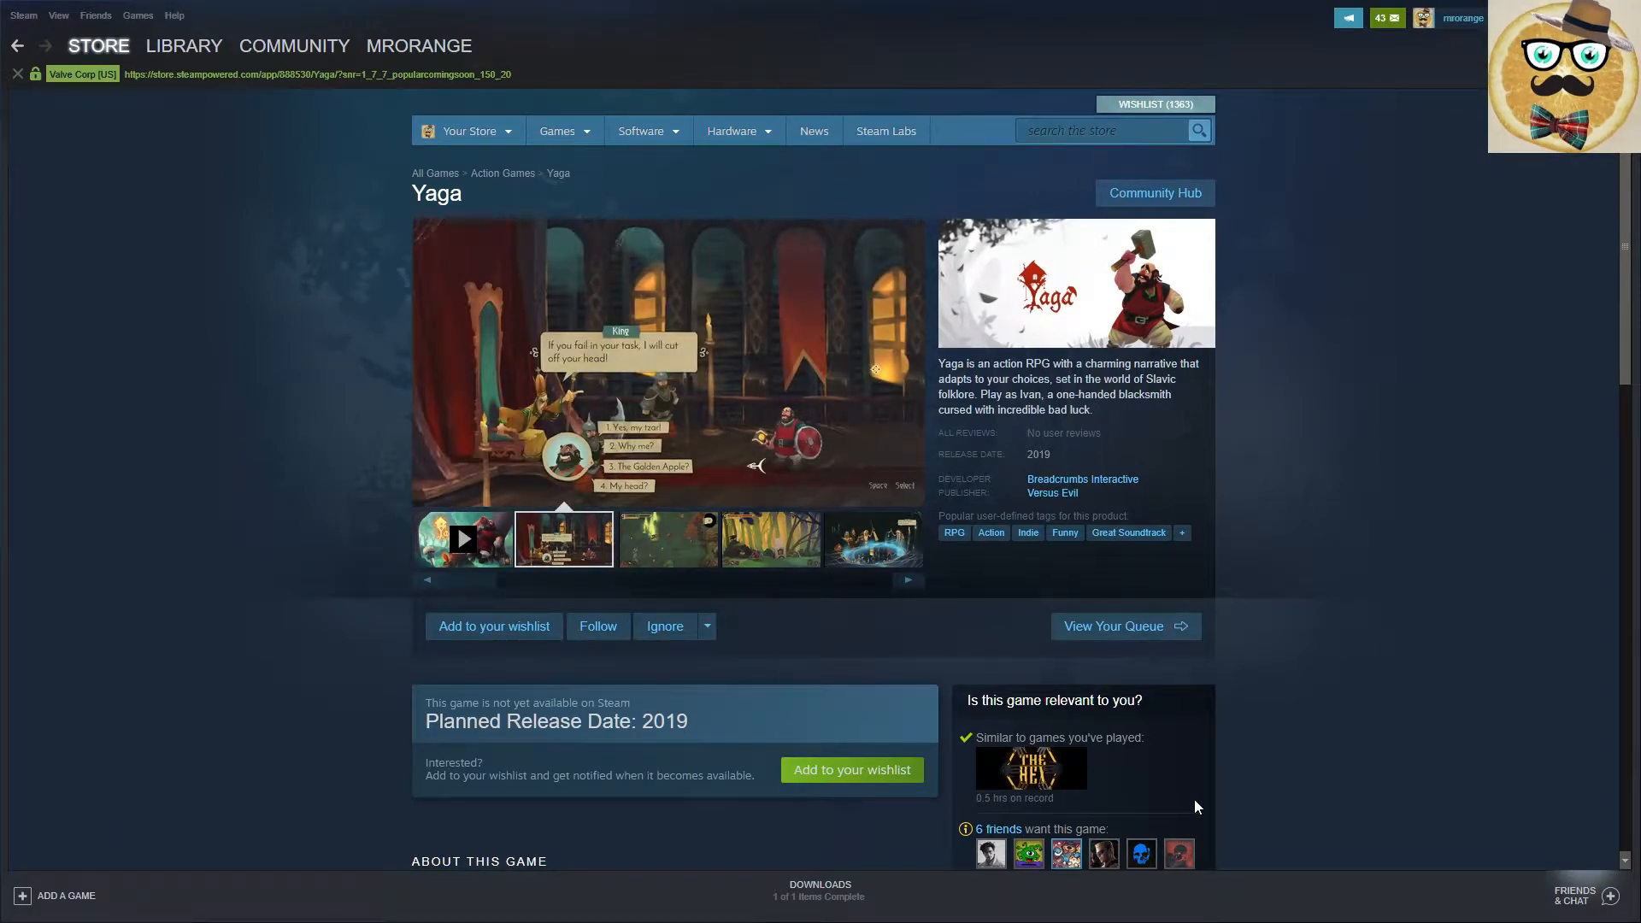
- Flip through Yaga's screenshot thumbnails, ending on the king dialogue screenshot
{"action": "left_click", "coordinate": [666, 539]}
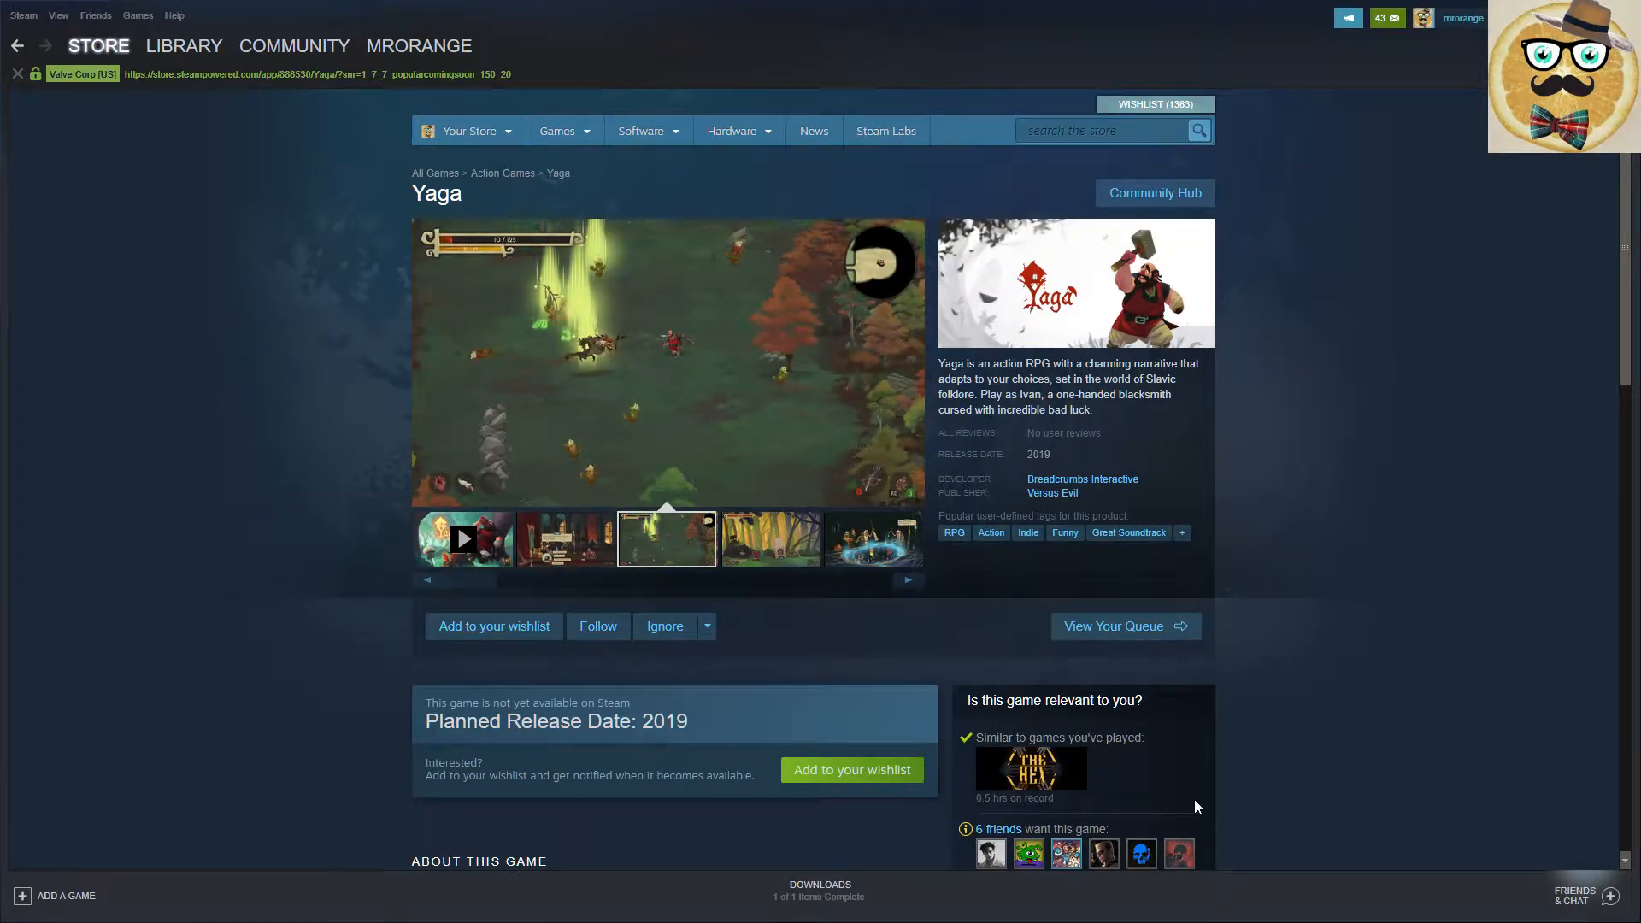
{"action": "left_click", "coordinate": [769, 539]}
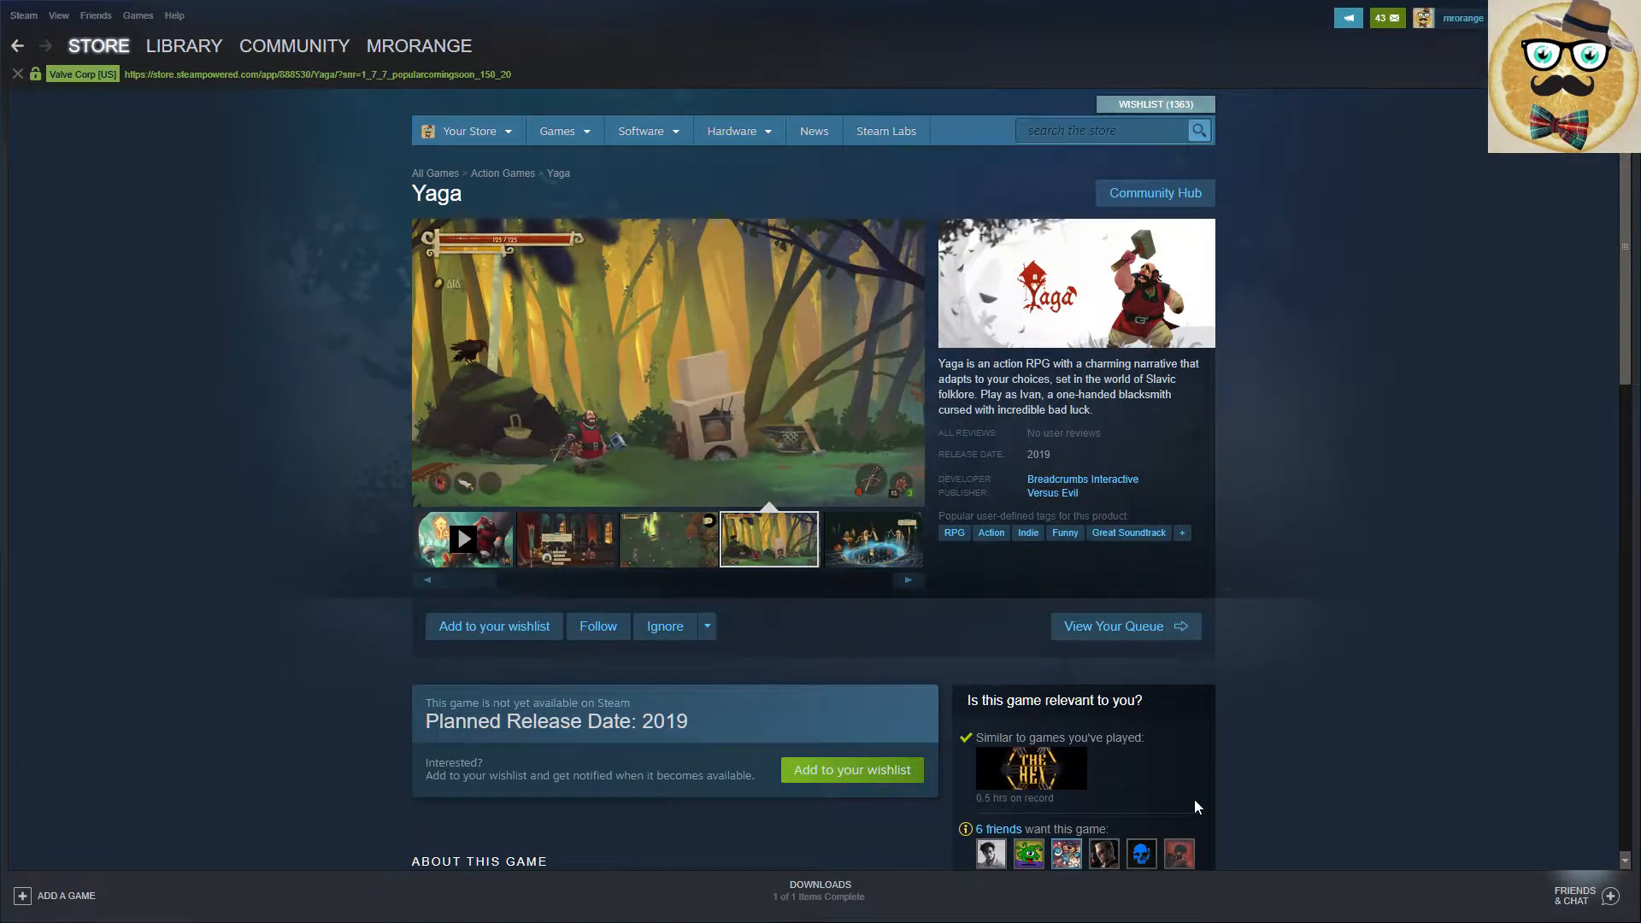
{"action": "left_click", "coordinate": [871, 540]}
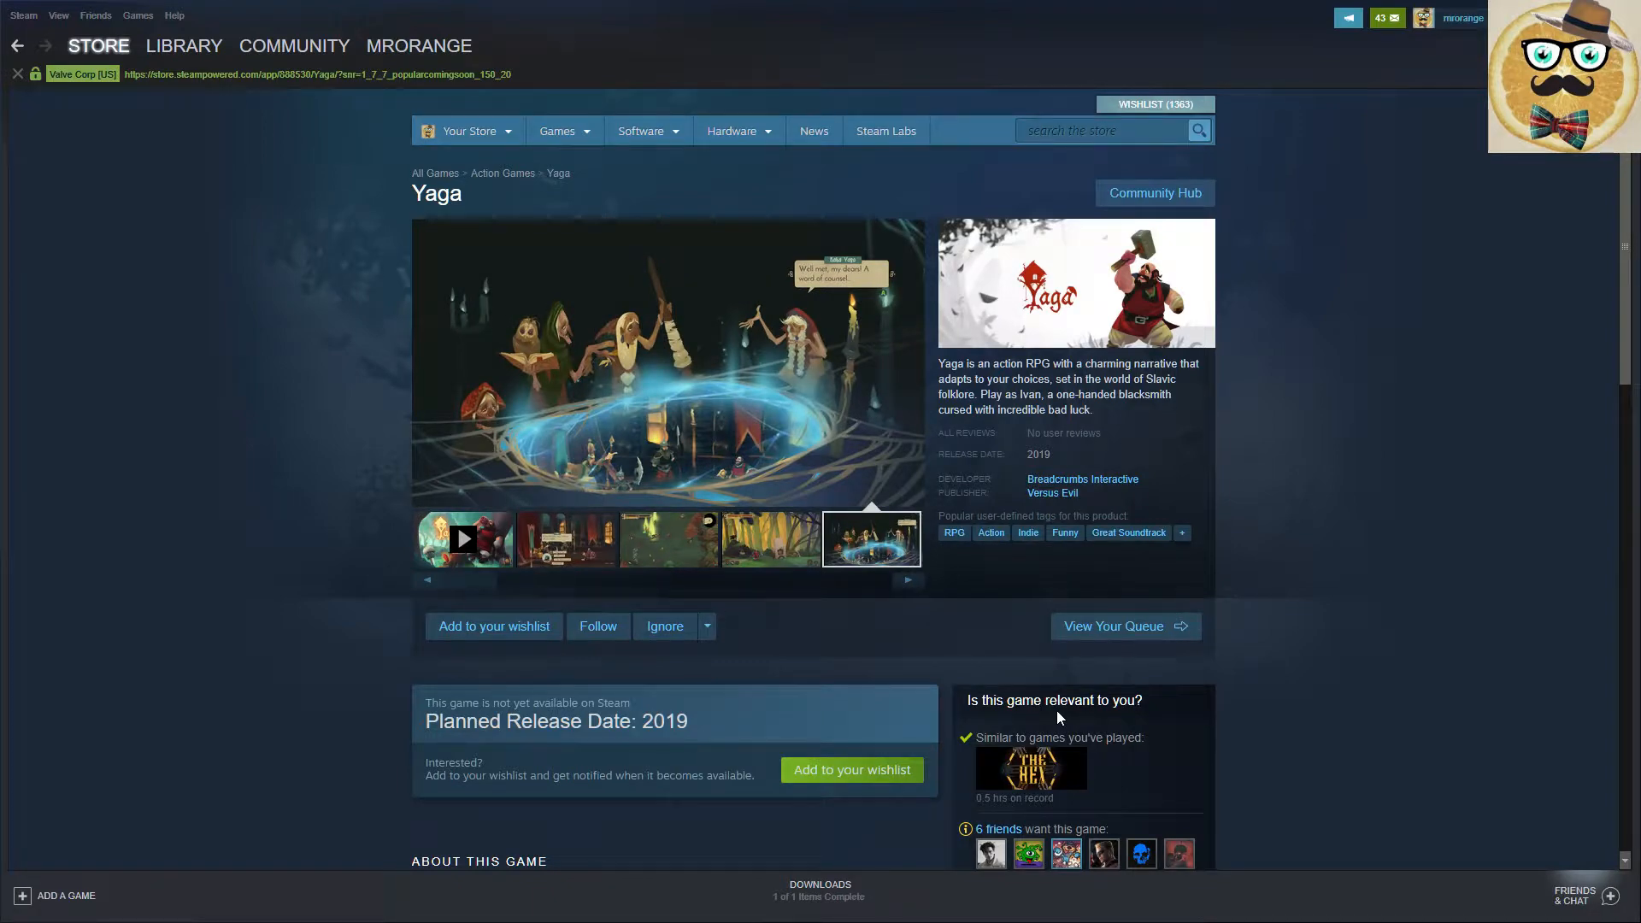
{"action": "left_click", "coordinate": [563, 539]}
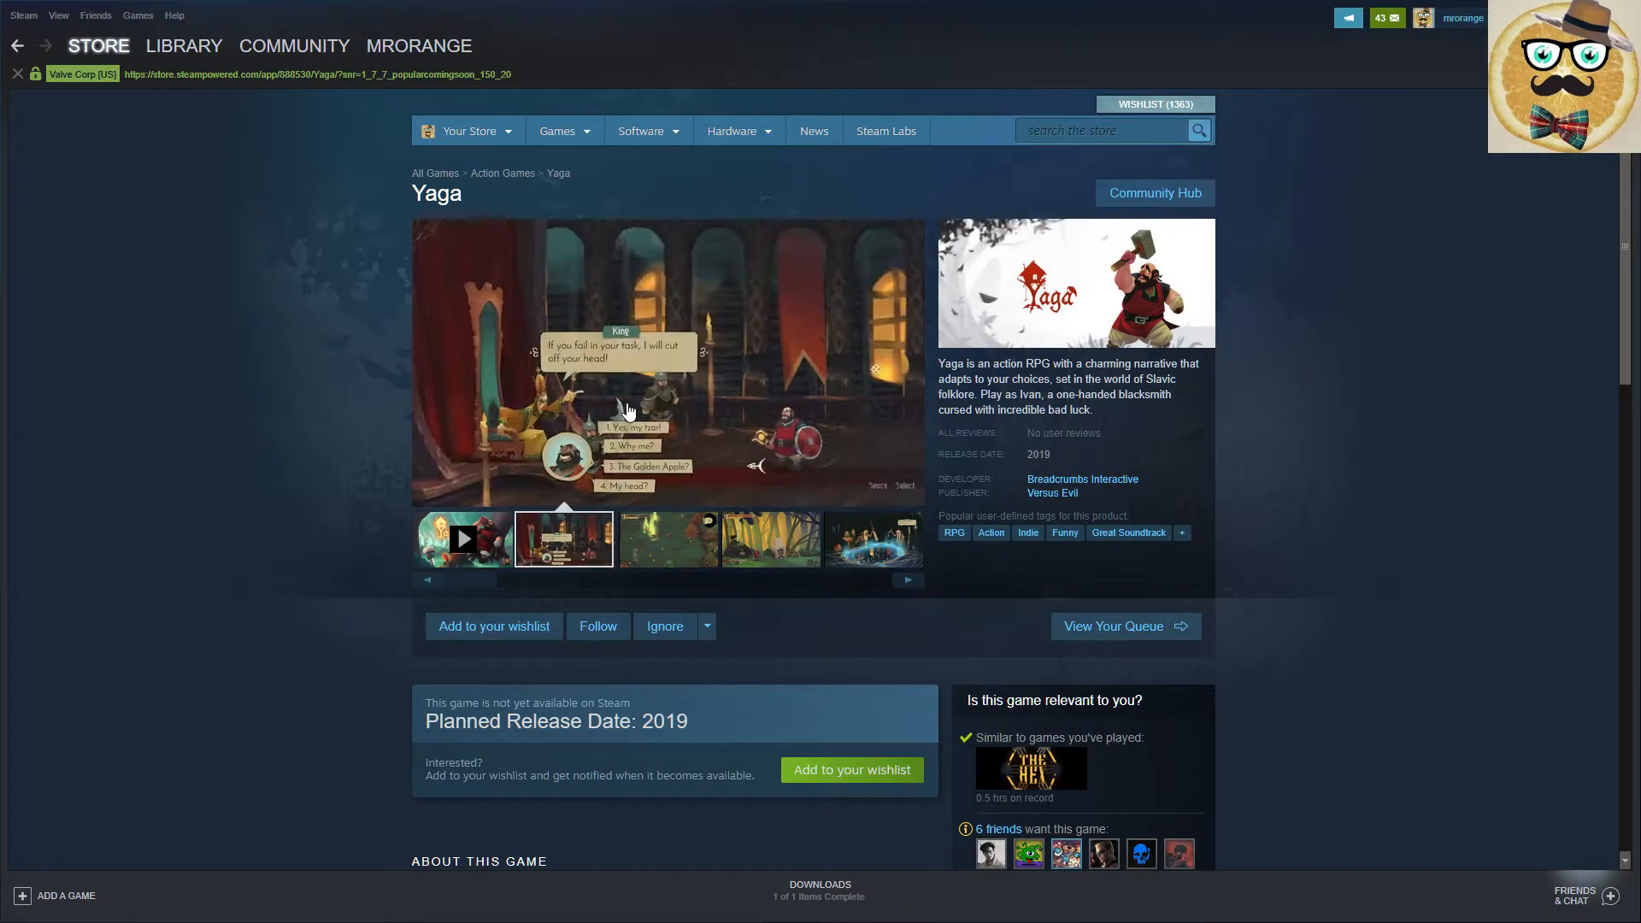
- View the king screenshot full-size and page ahead past the fifth screenshot
{"action": "left_click", "coordinate": [563, 539]}
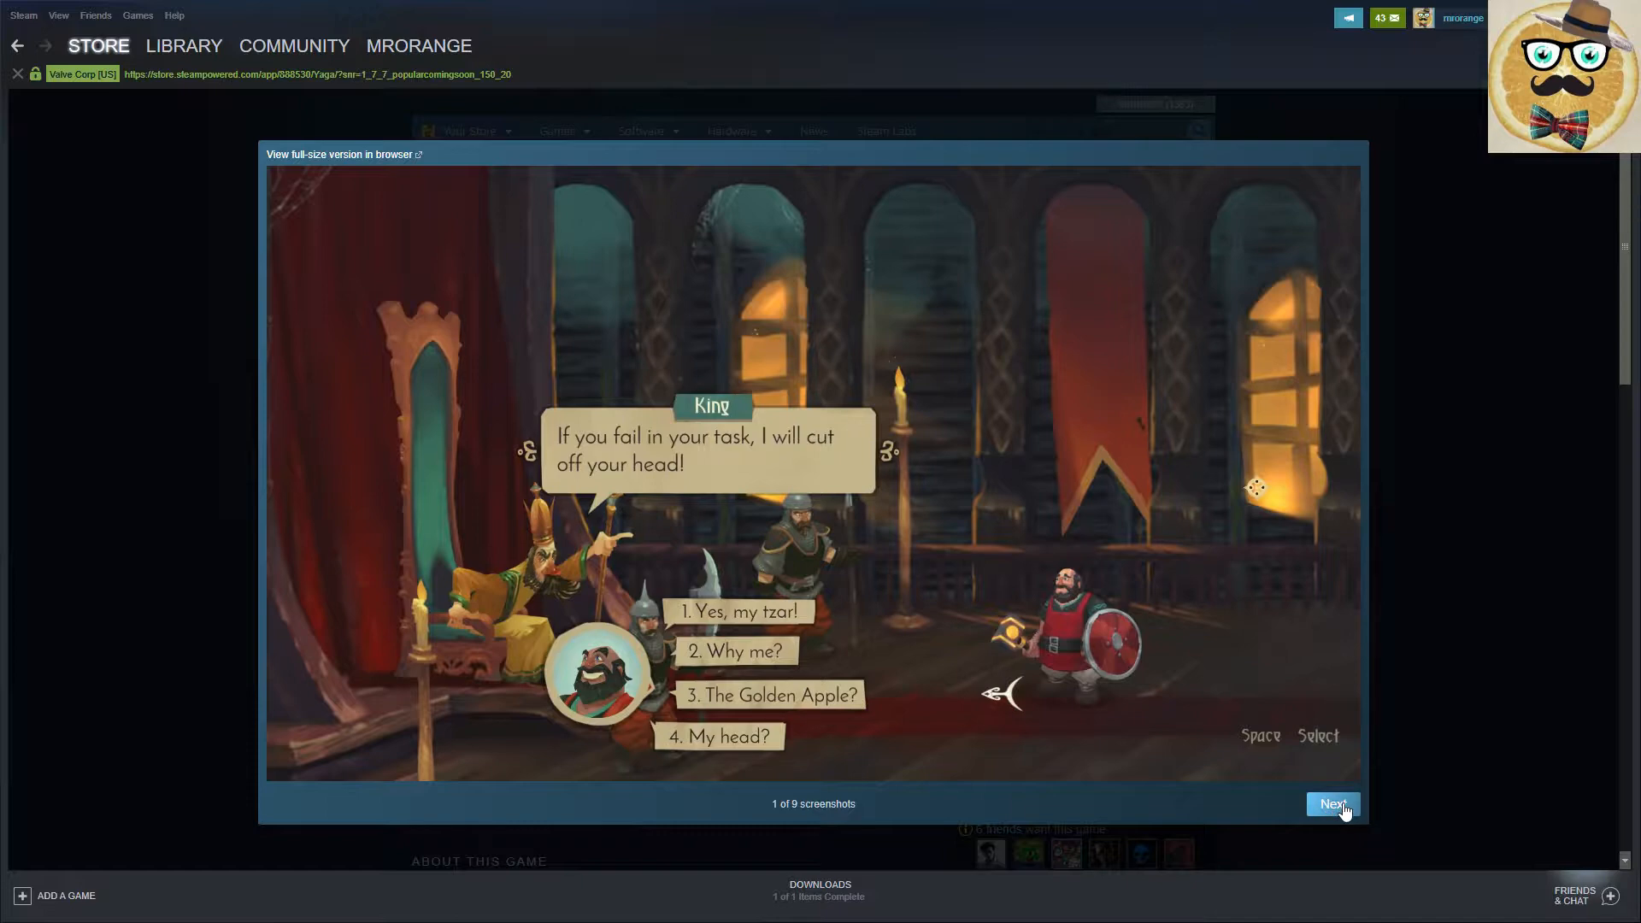
{"action": "left_click", "coordinate": [1333, 803]}
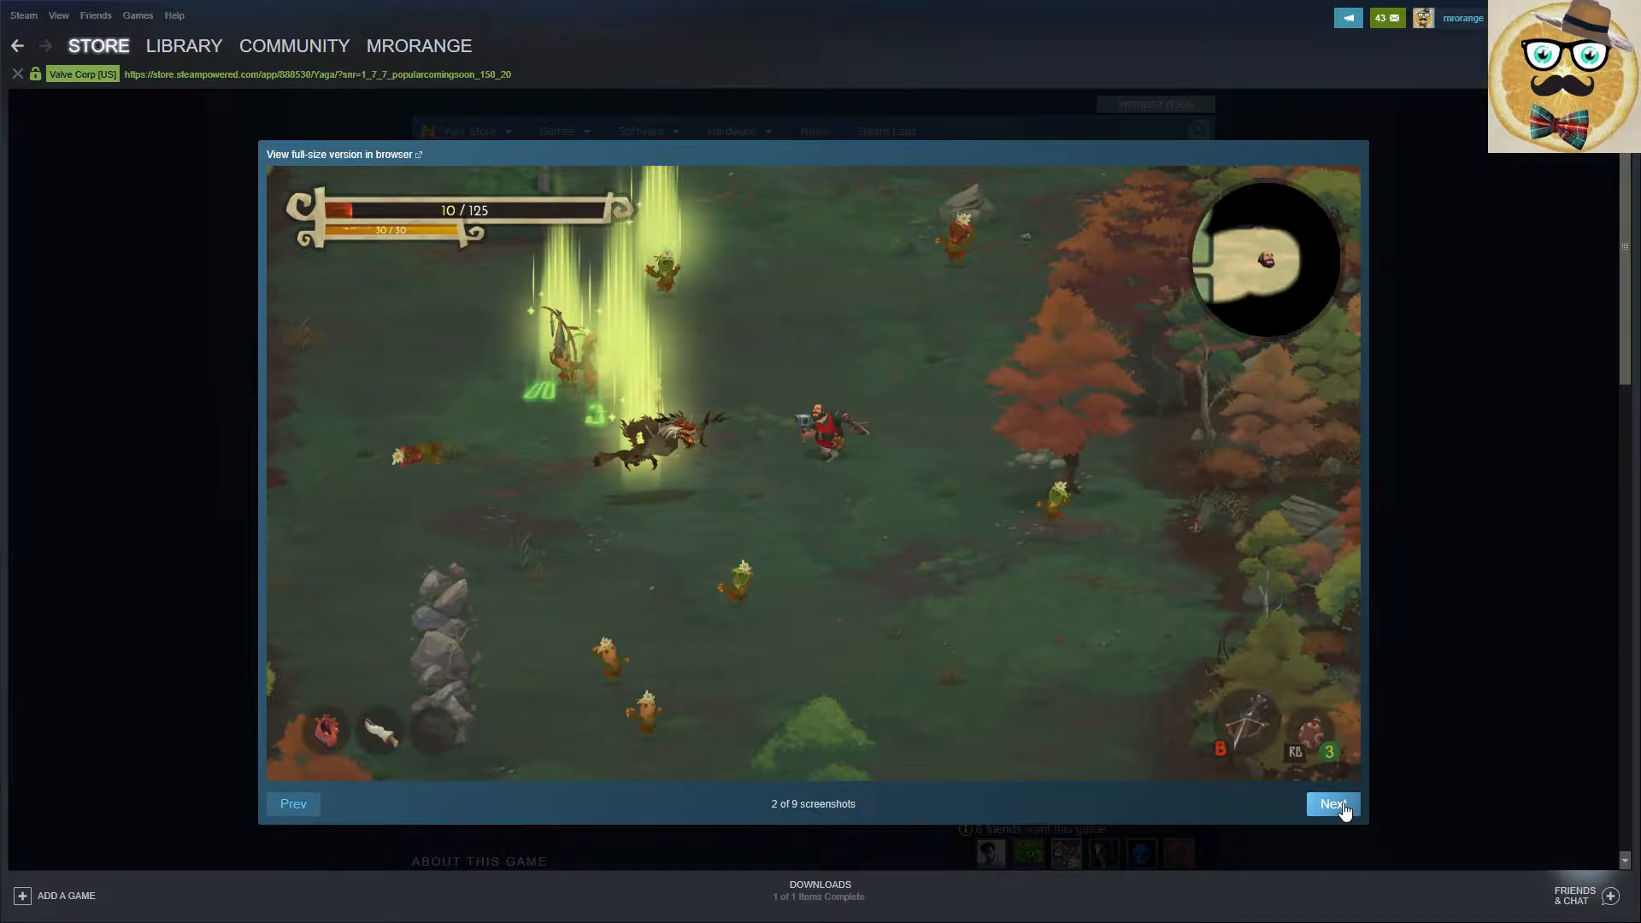
{"action": "left_click", "coordinate": [1332, 804]}
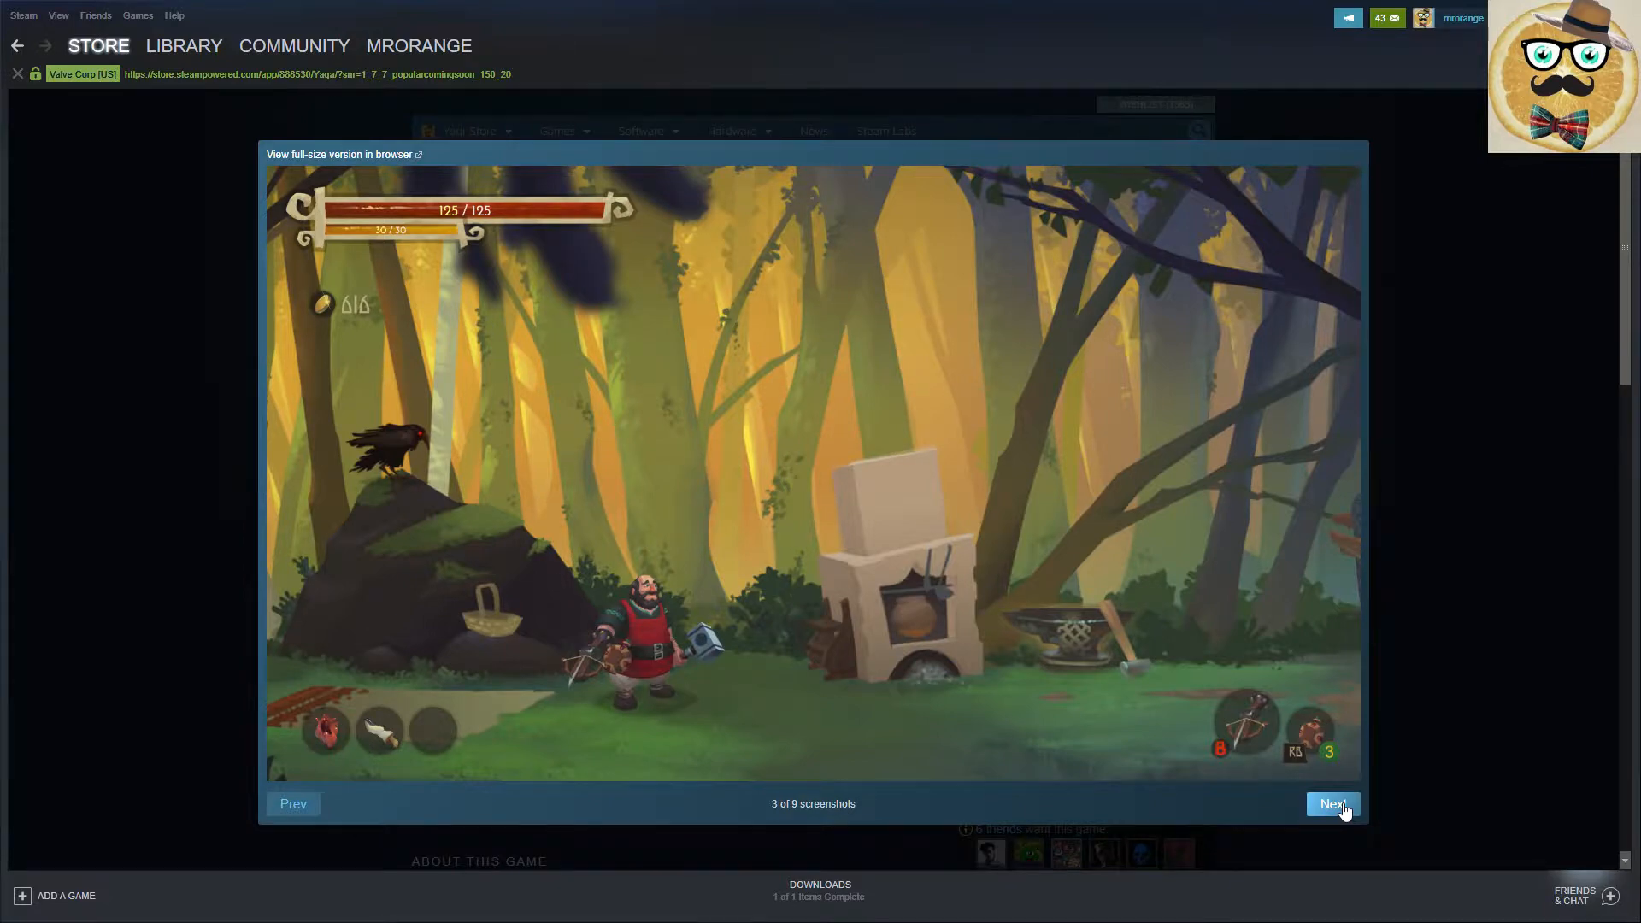
{"action": "left_click", "coordinate": [1332, 804]}
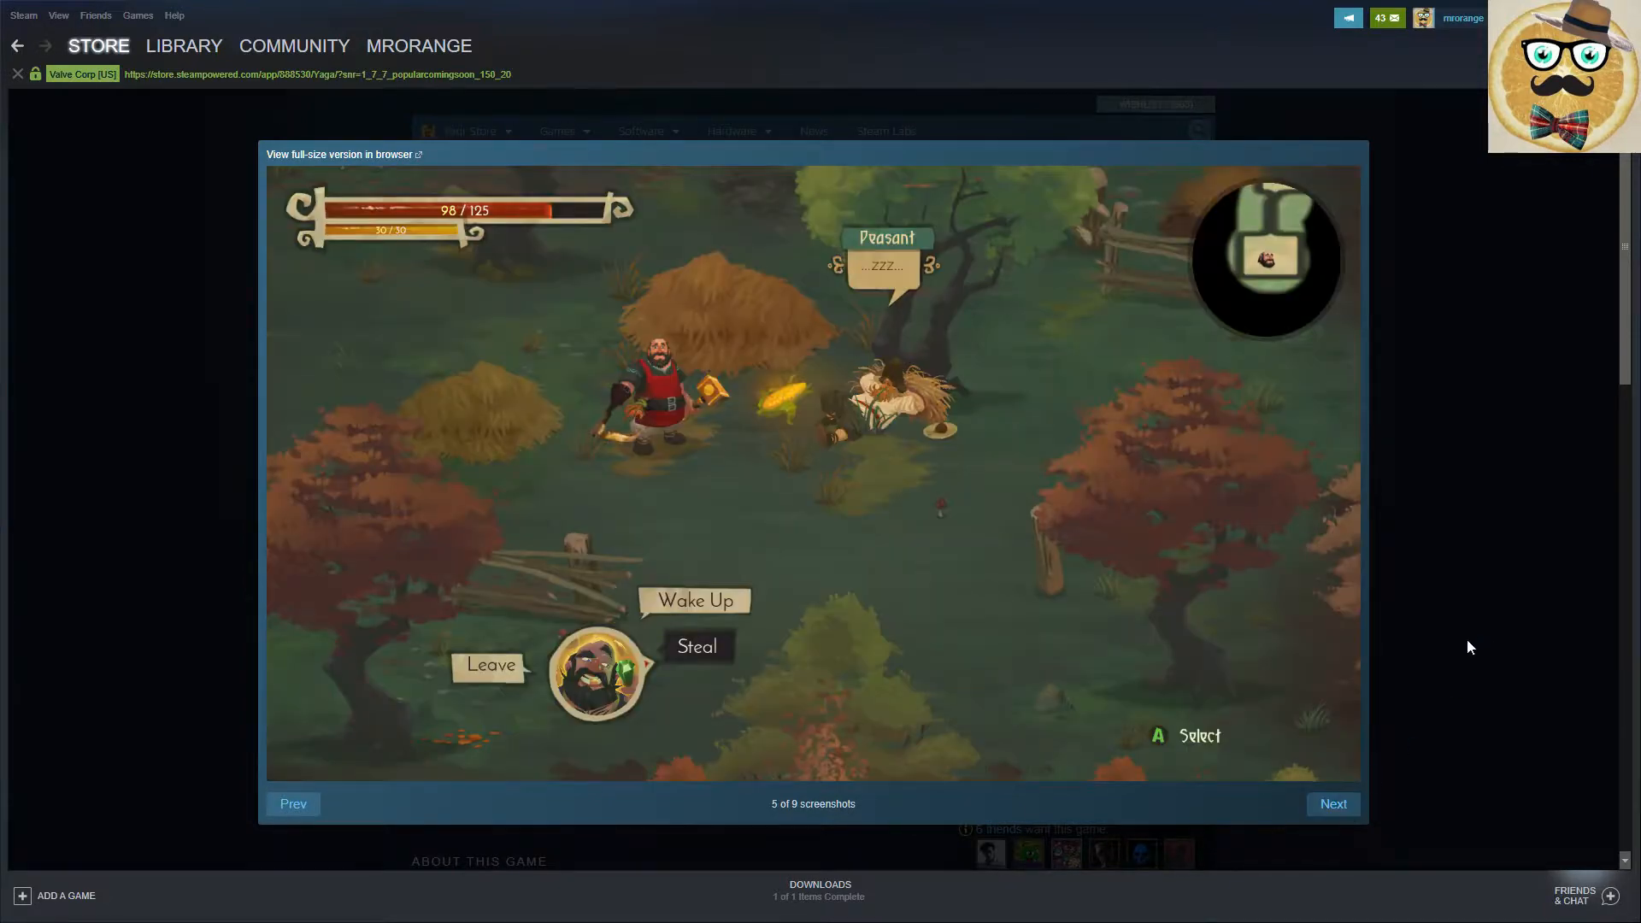
{"action": "mouse_move", "coordinate": [1333, 804]}
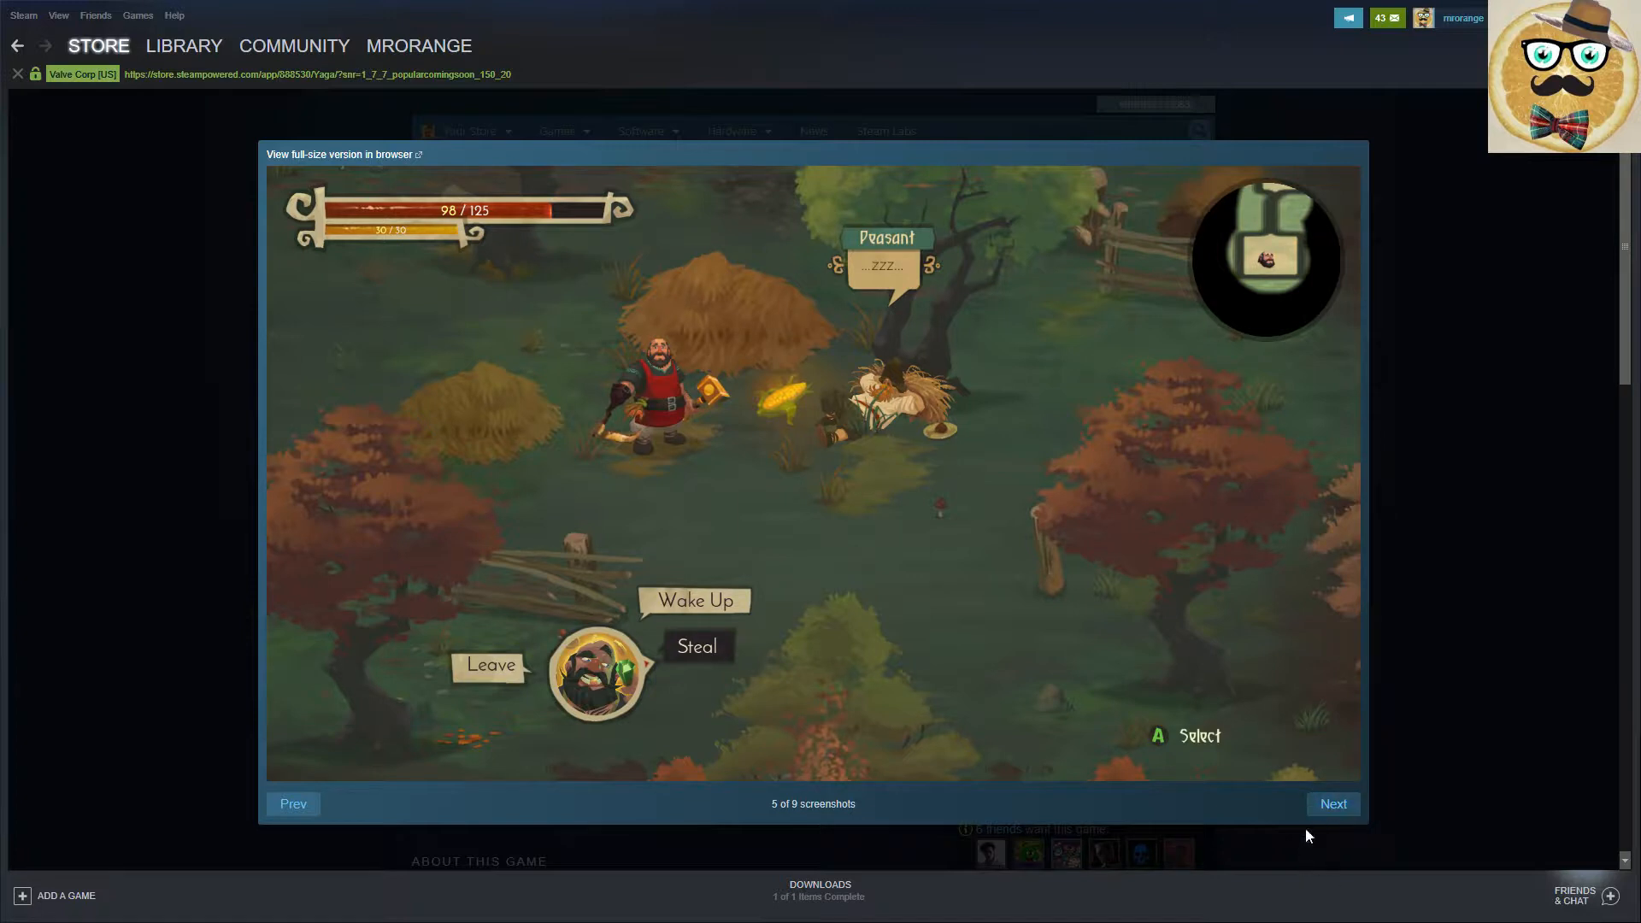
{"action": "mouse_move", "coordinate": [1331, 810]}
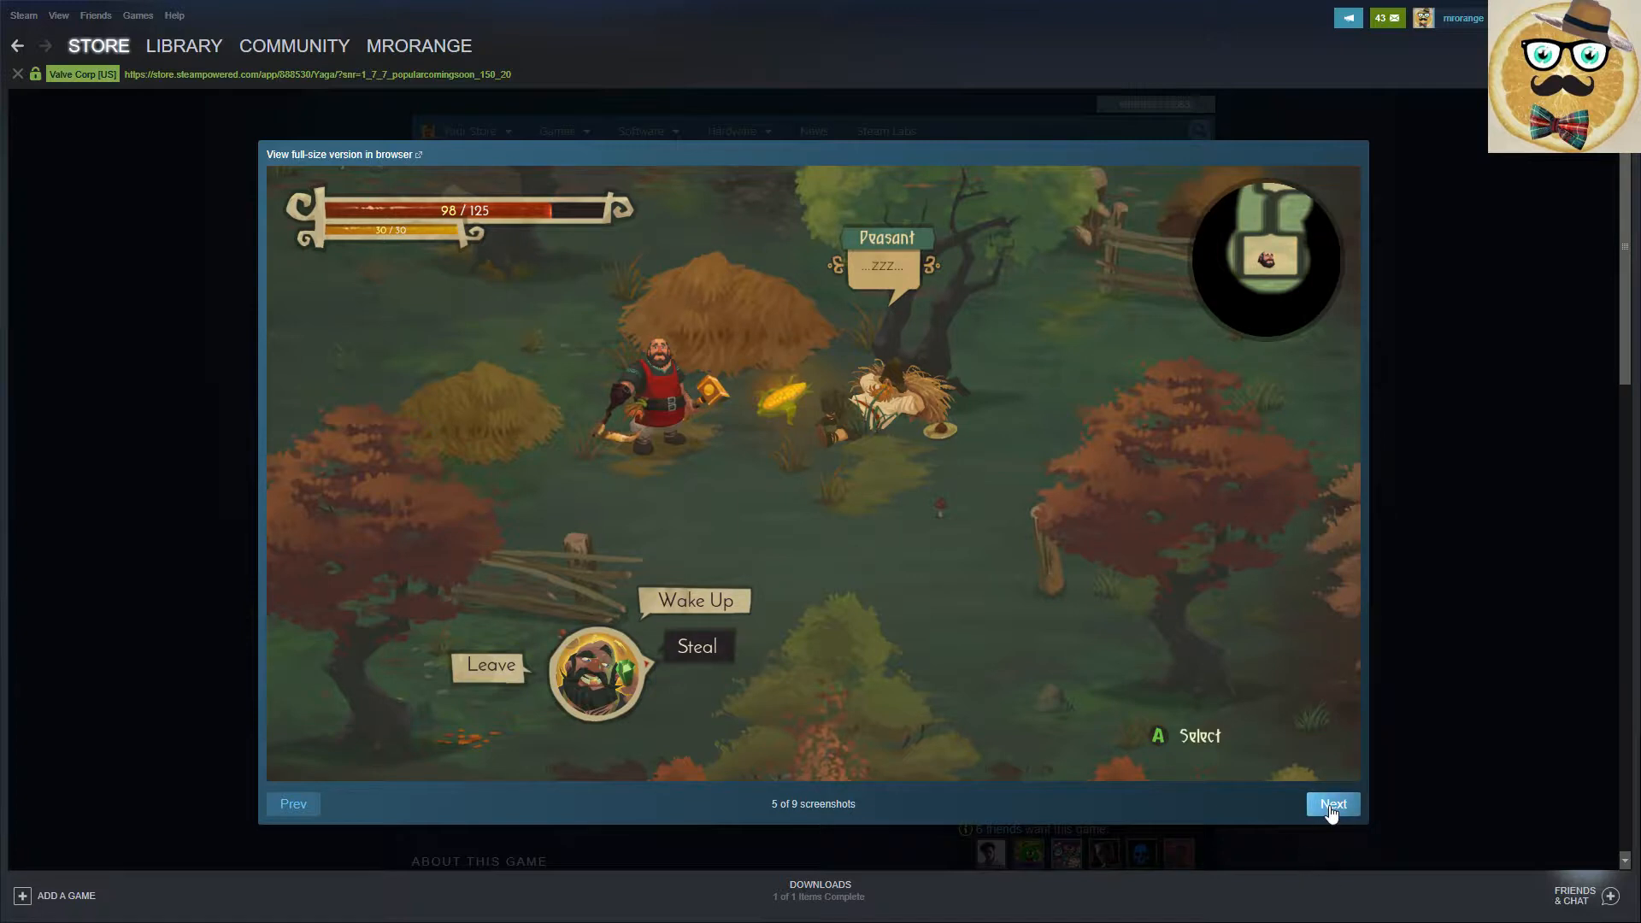
{"action": "left_click", "coordinate": [1333, 804]}
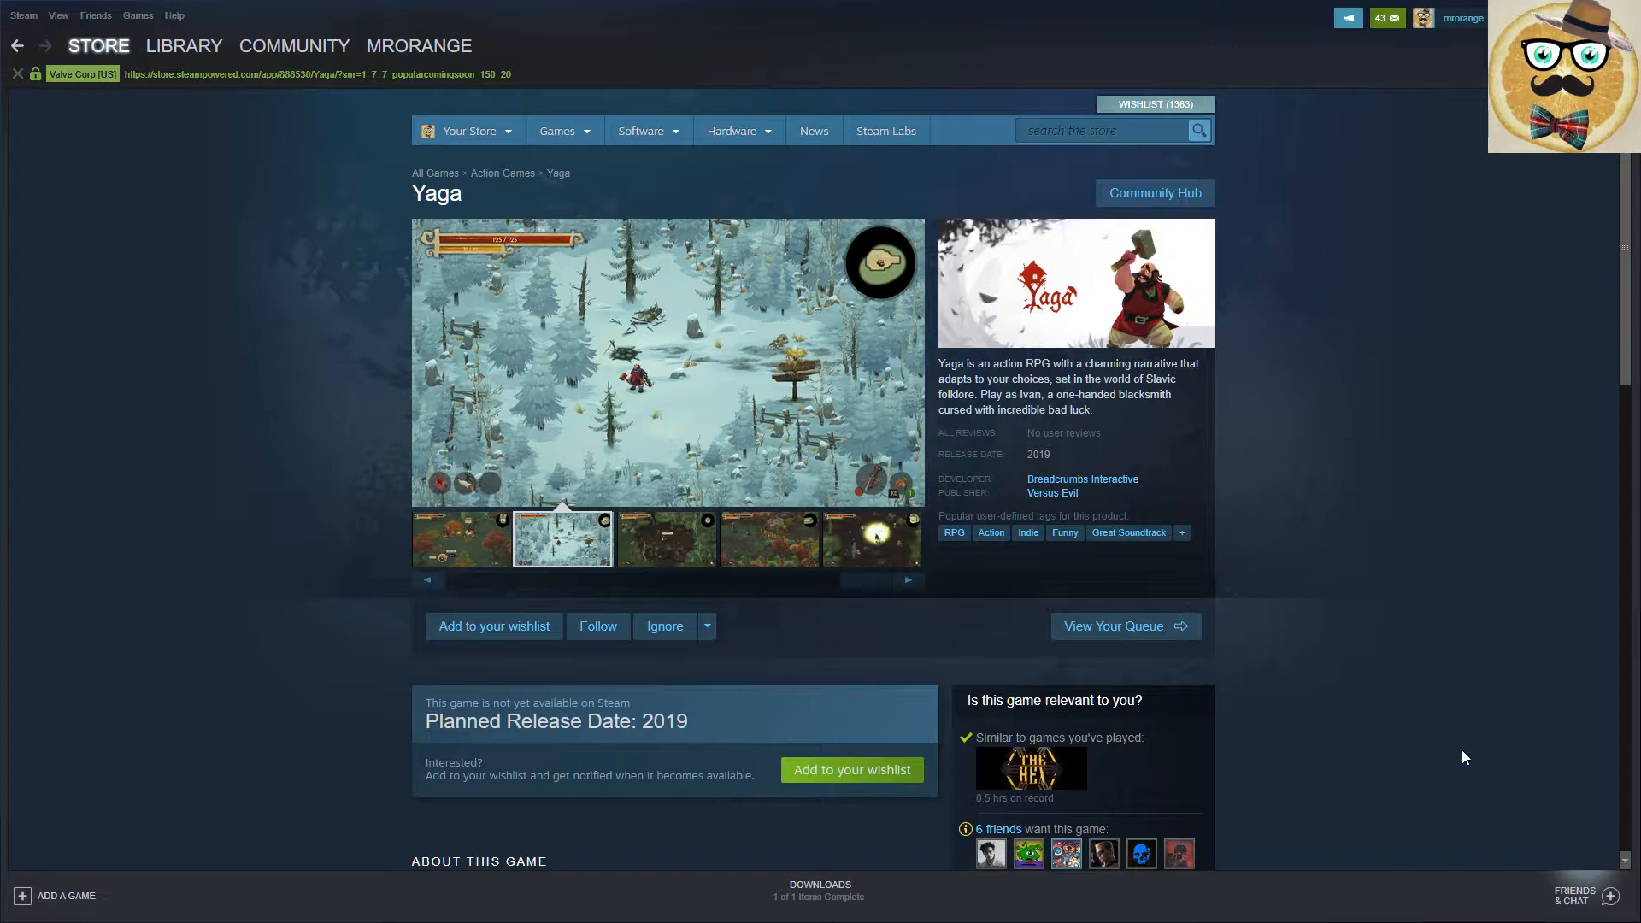
{"action": "mouse_move", "coordinate": [1436, 714]}
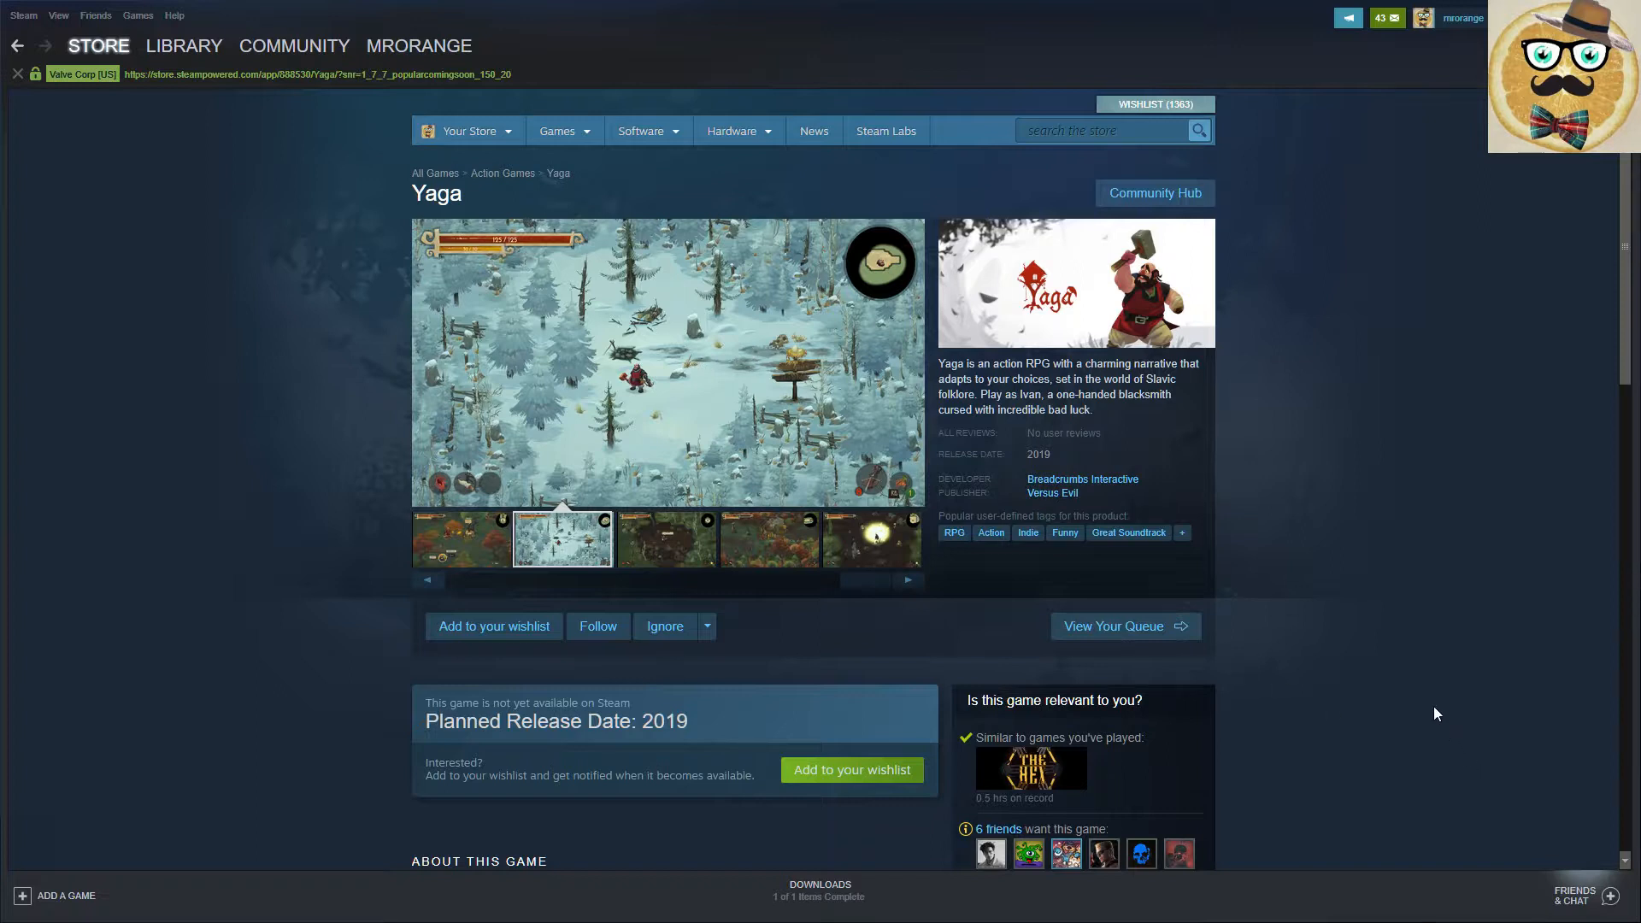
{"action": "left_click", "coordinate": [665, 539]}
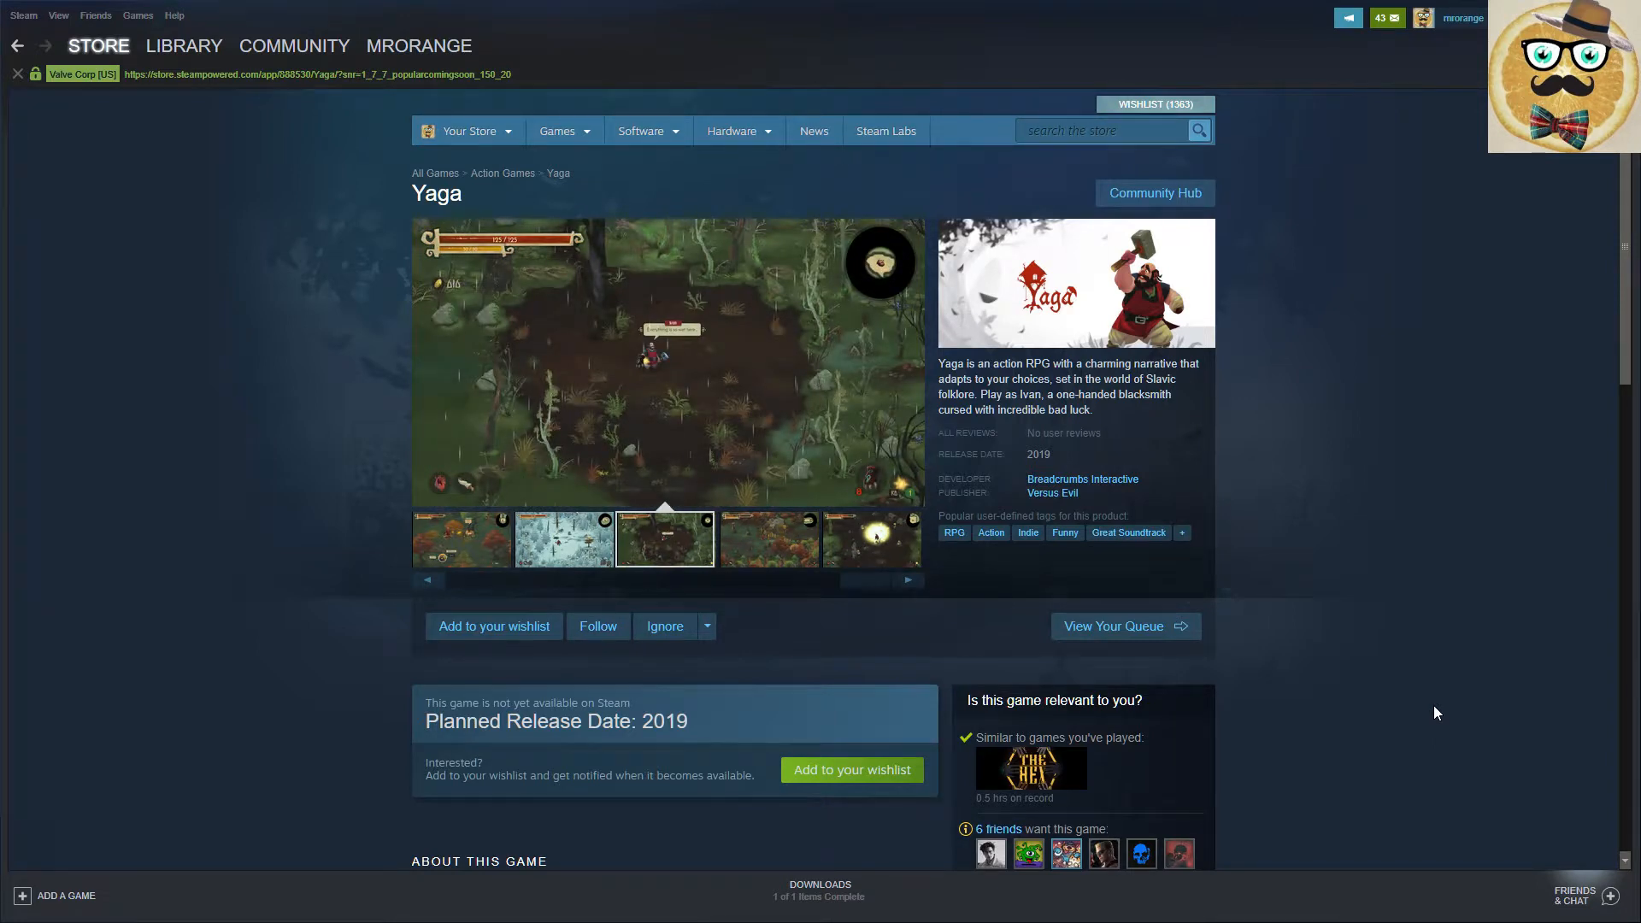
{"action": "left_click", "coordinate": [767, 539]}
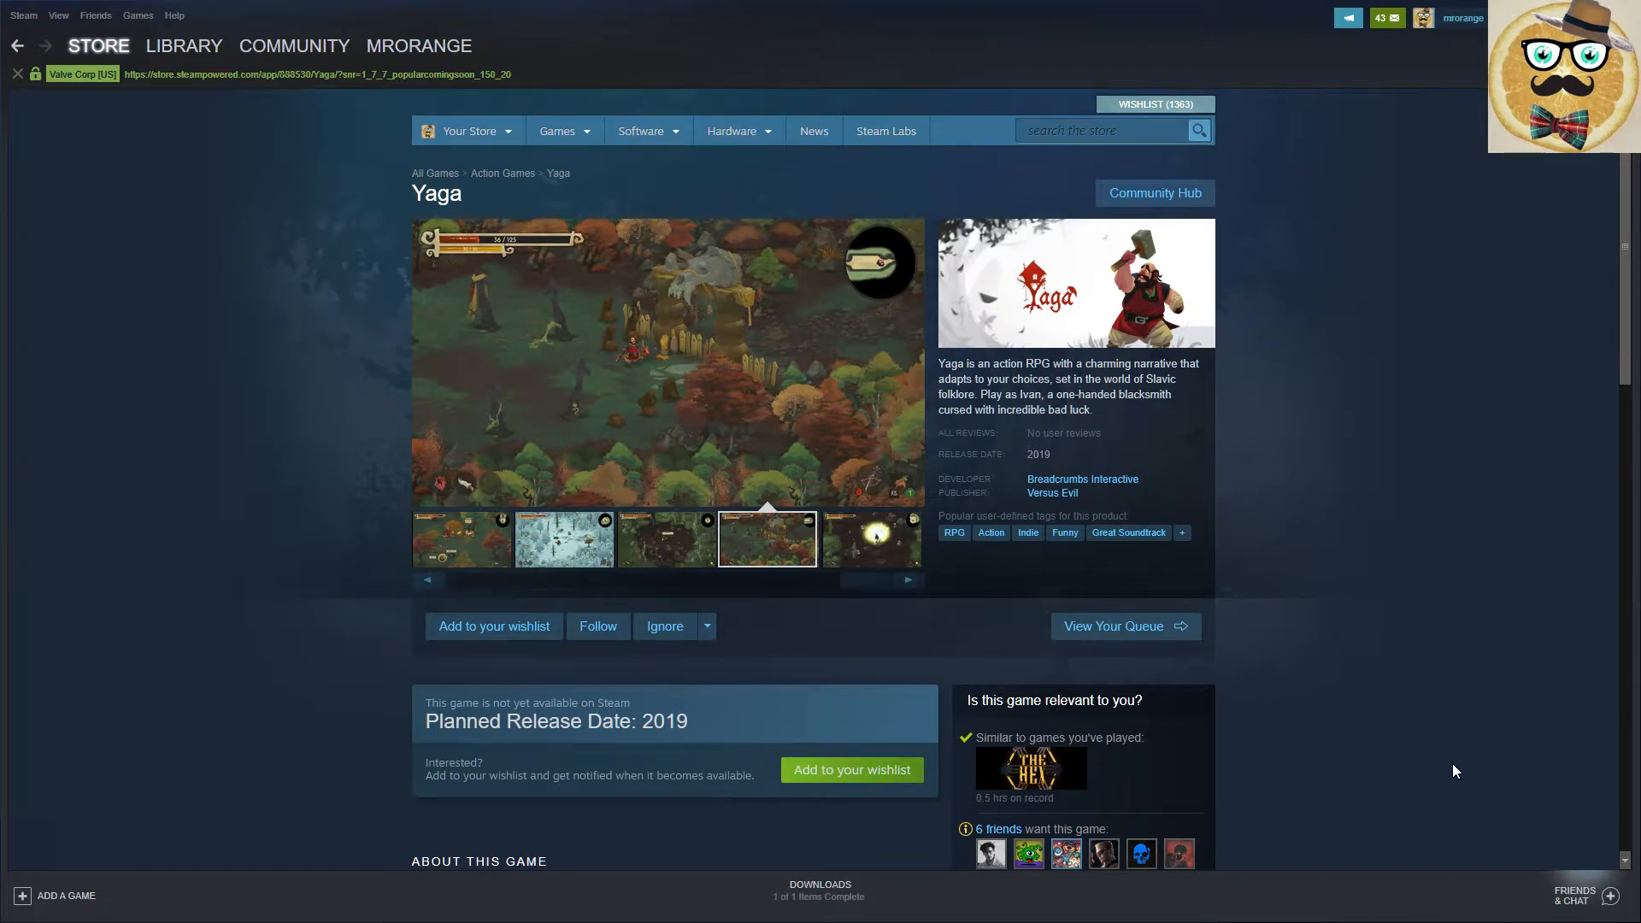
{"action": "left_click", "coordinate": [871, 537]}
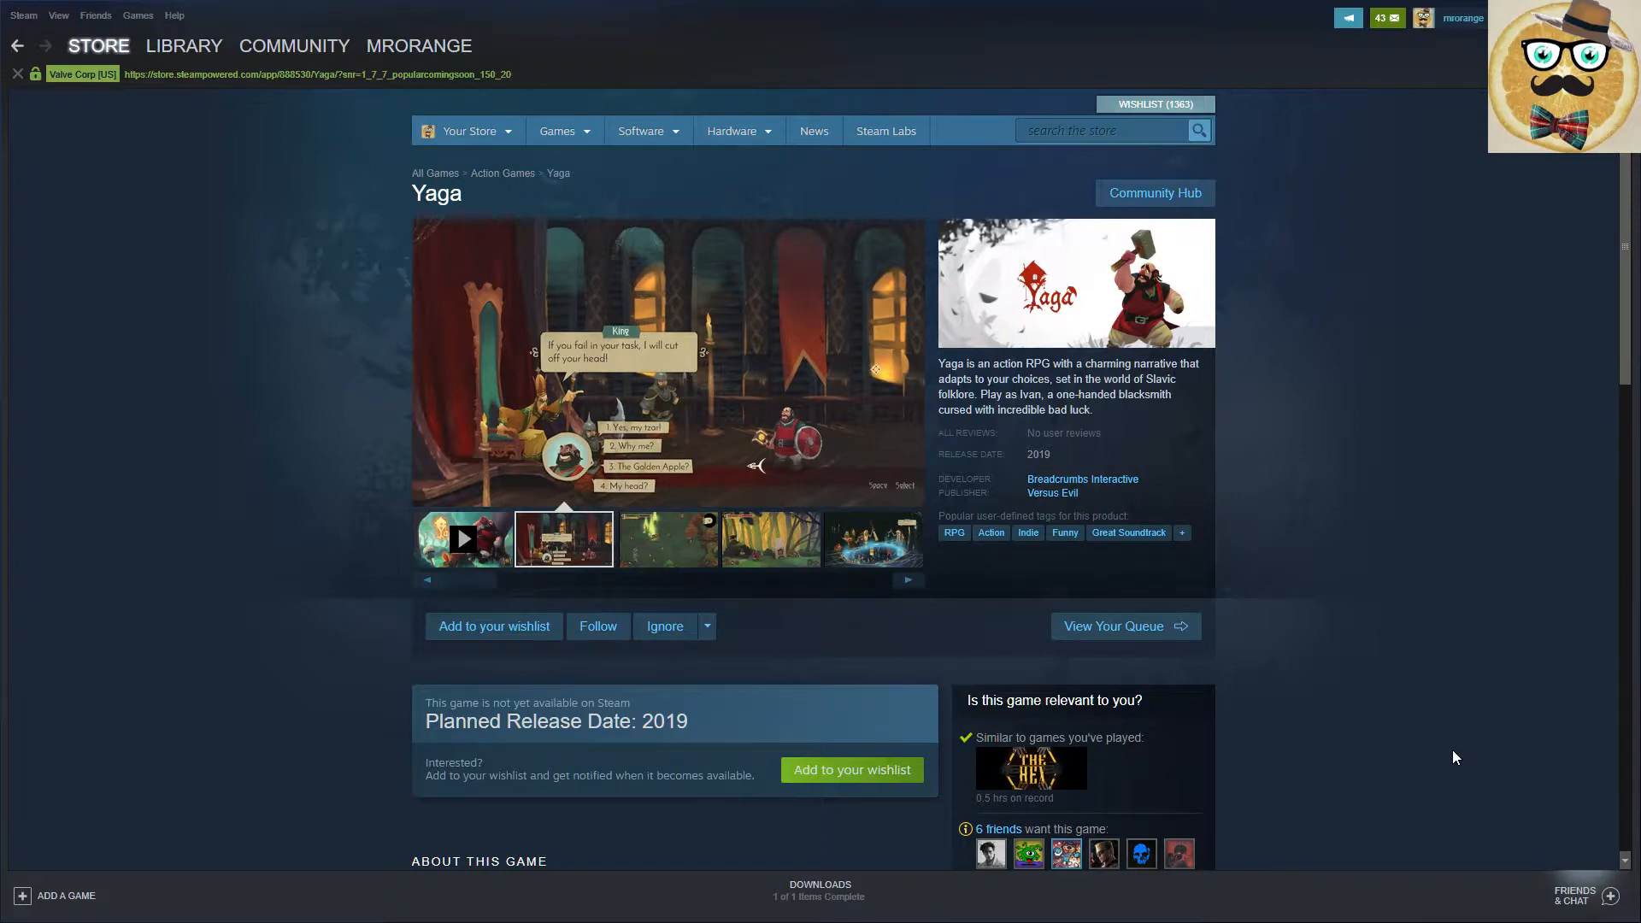
{"action": "left_click", "coordinate": [667, 540]}
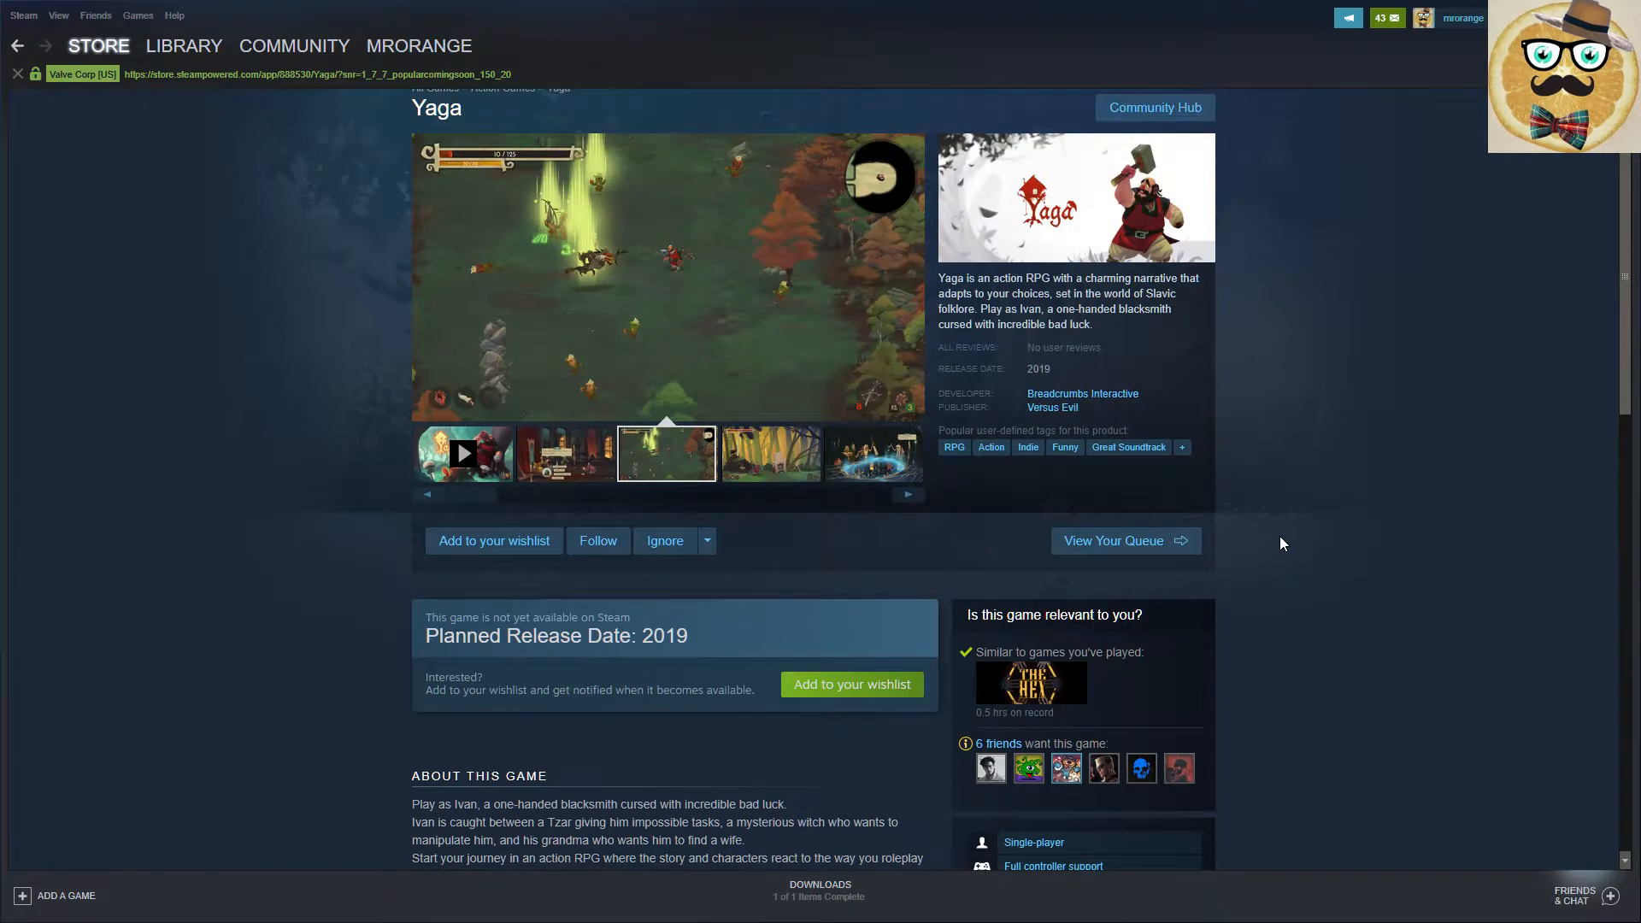
{"action": "scroll", "scroll_direction": "down", "scroll_amount": 3}
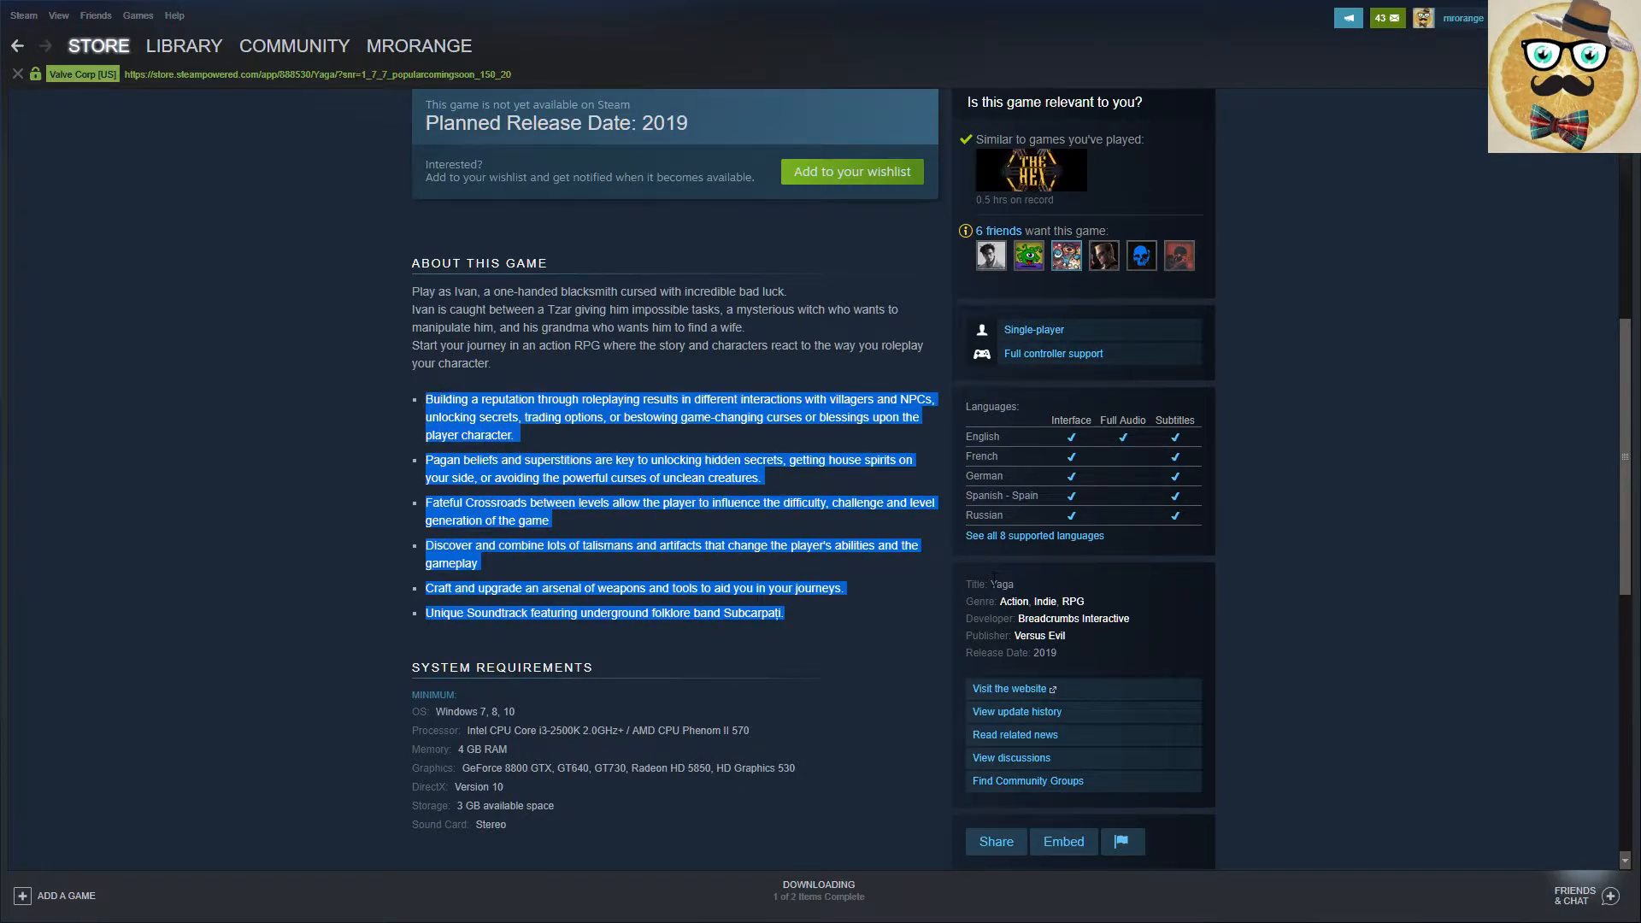
{"action": "left_click", "coordinate": [853, 599]}
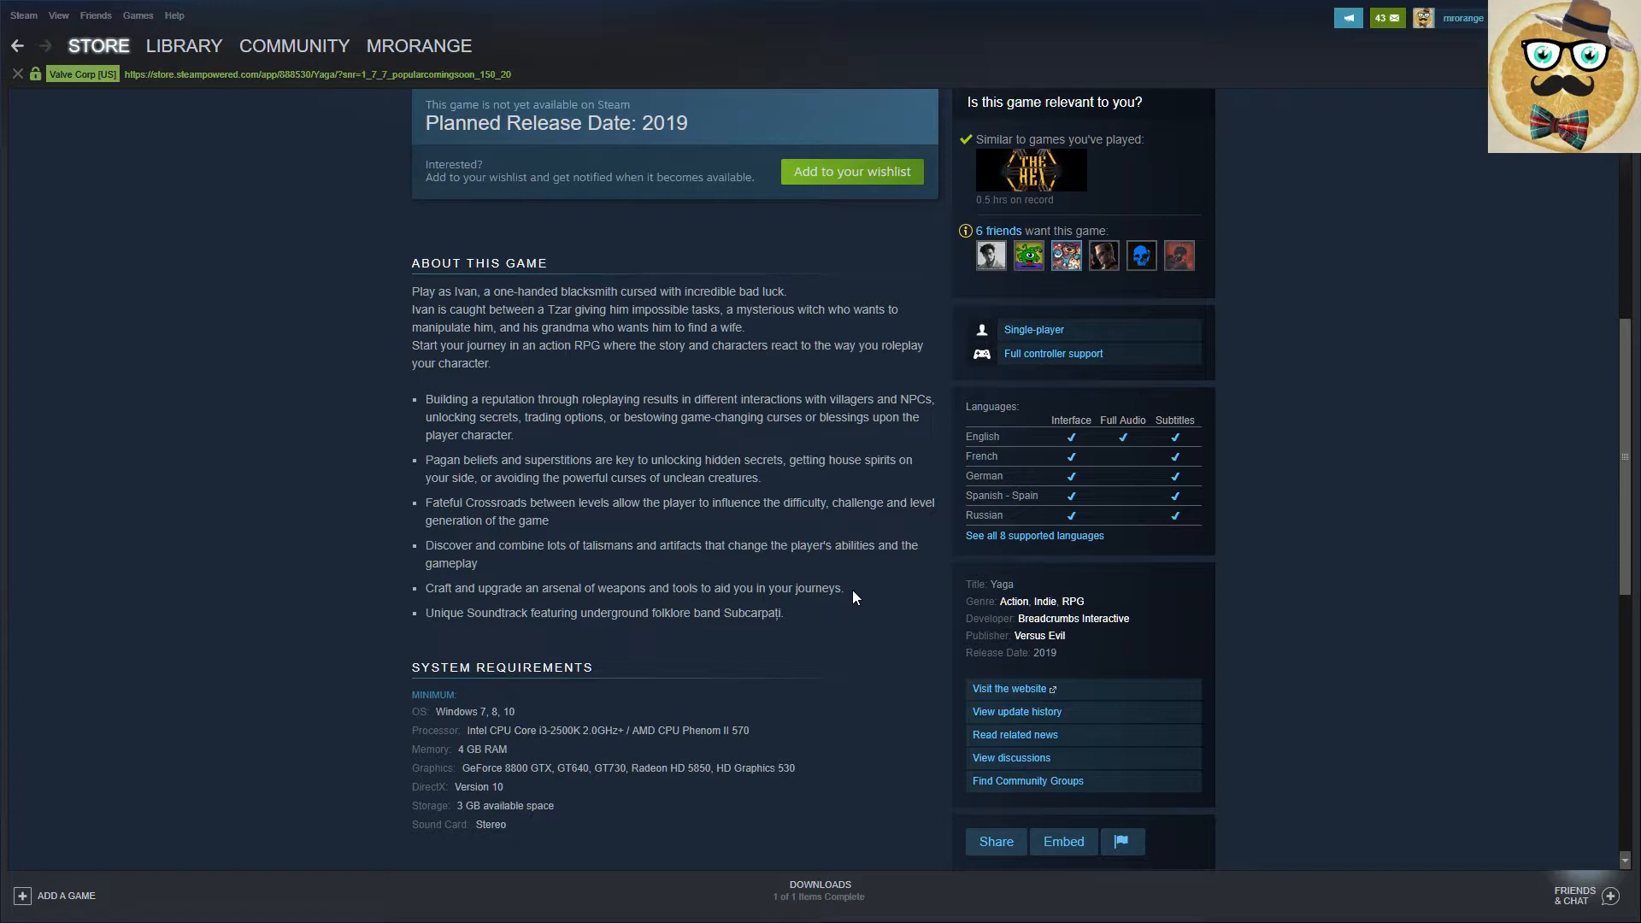
{"action": "mouse_move", "coordinate": [863, 639]}
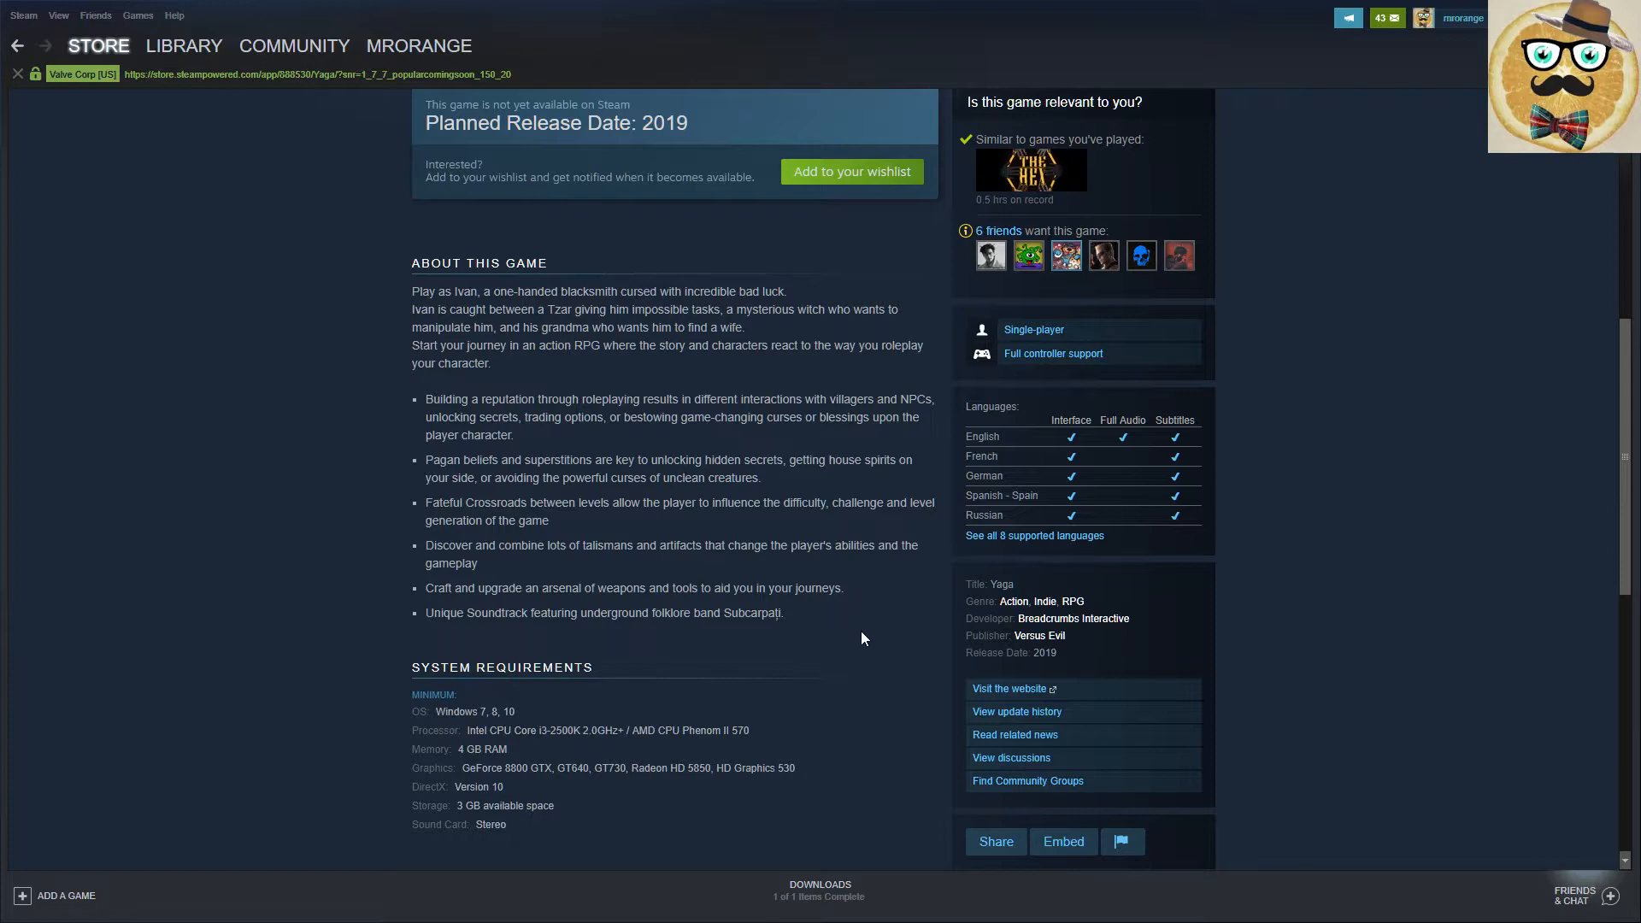
{"action": "mouse_move", "coordinate": [846, 622]}
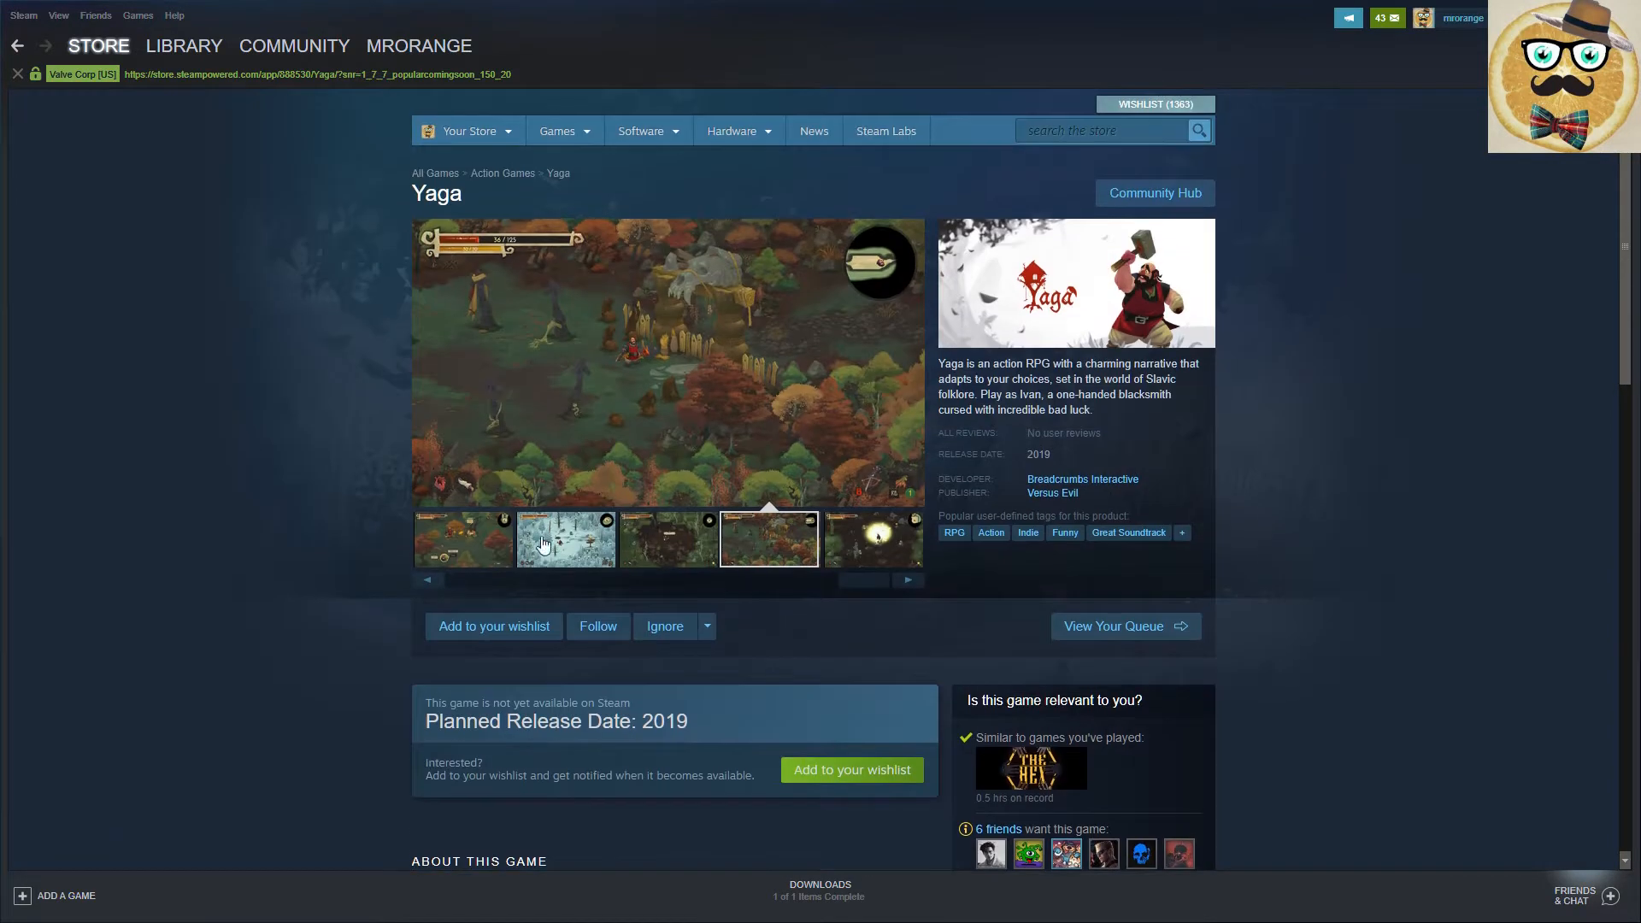
- Add Yaga to the wishlist between viewing the swampy and autumn forest screenshots
{"action": "left_click", "coordinate": [666, 539]}
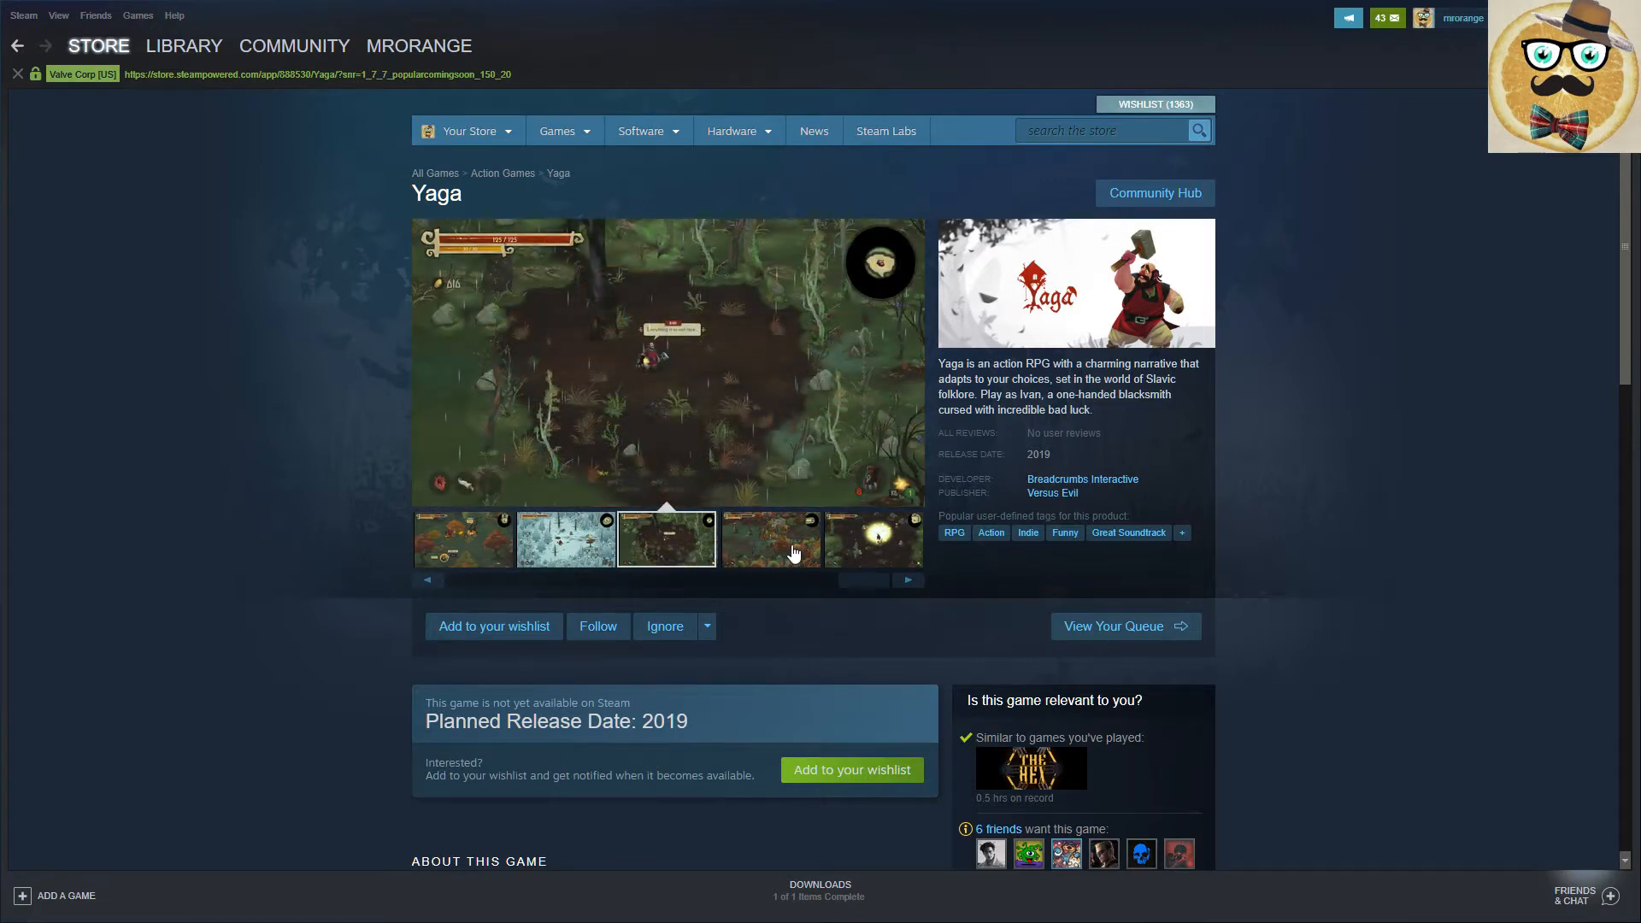
{"action": "mouse_move", "coordinate": [807, 545]}
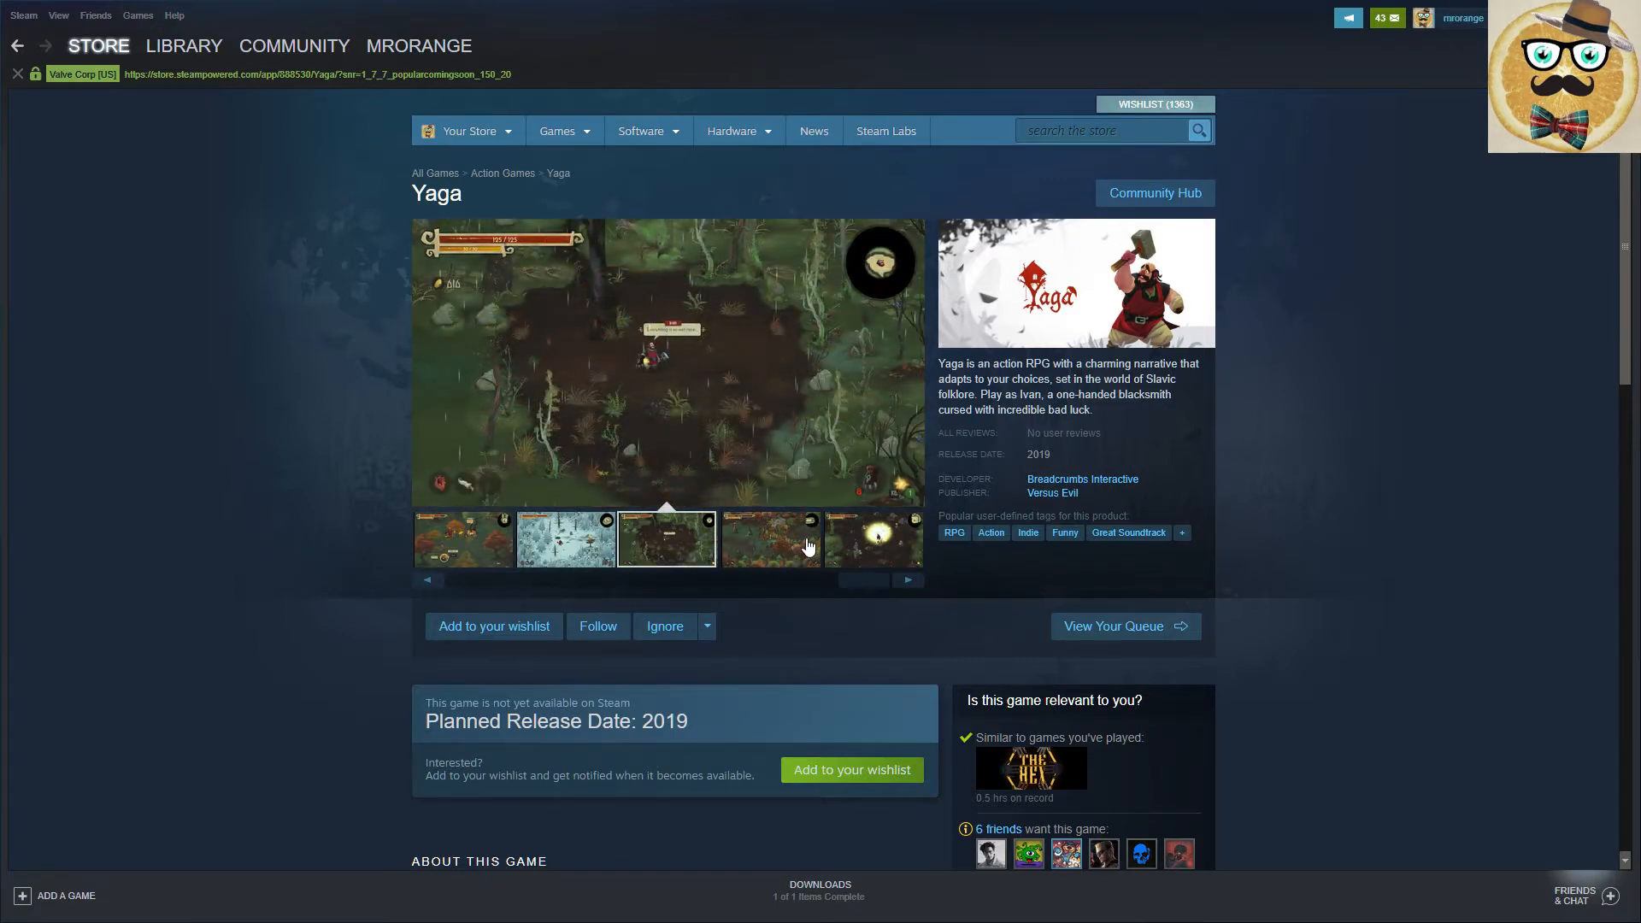
{"action": "left_click", "coordinate": [493, 627]}
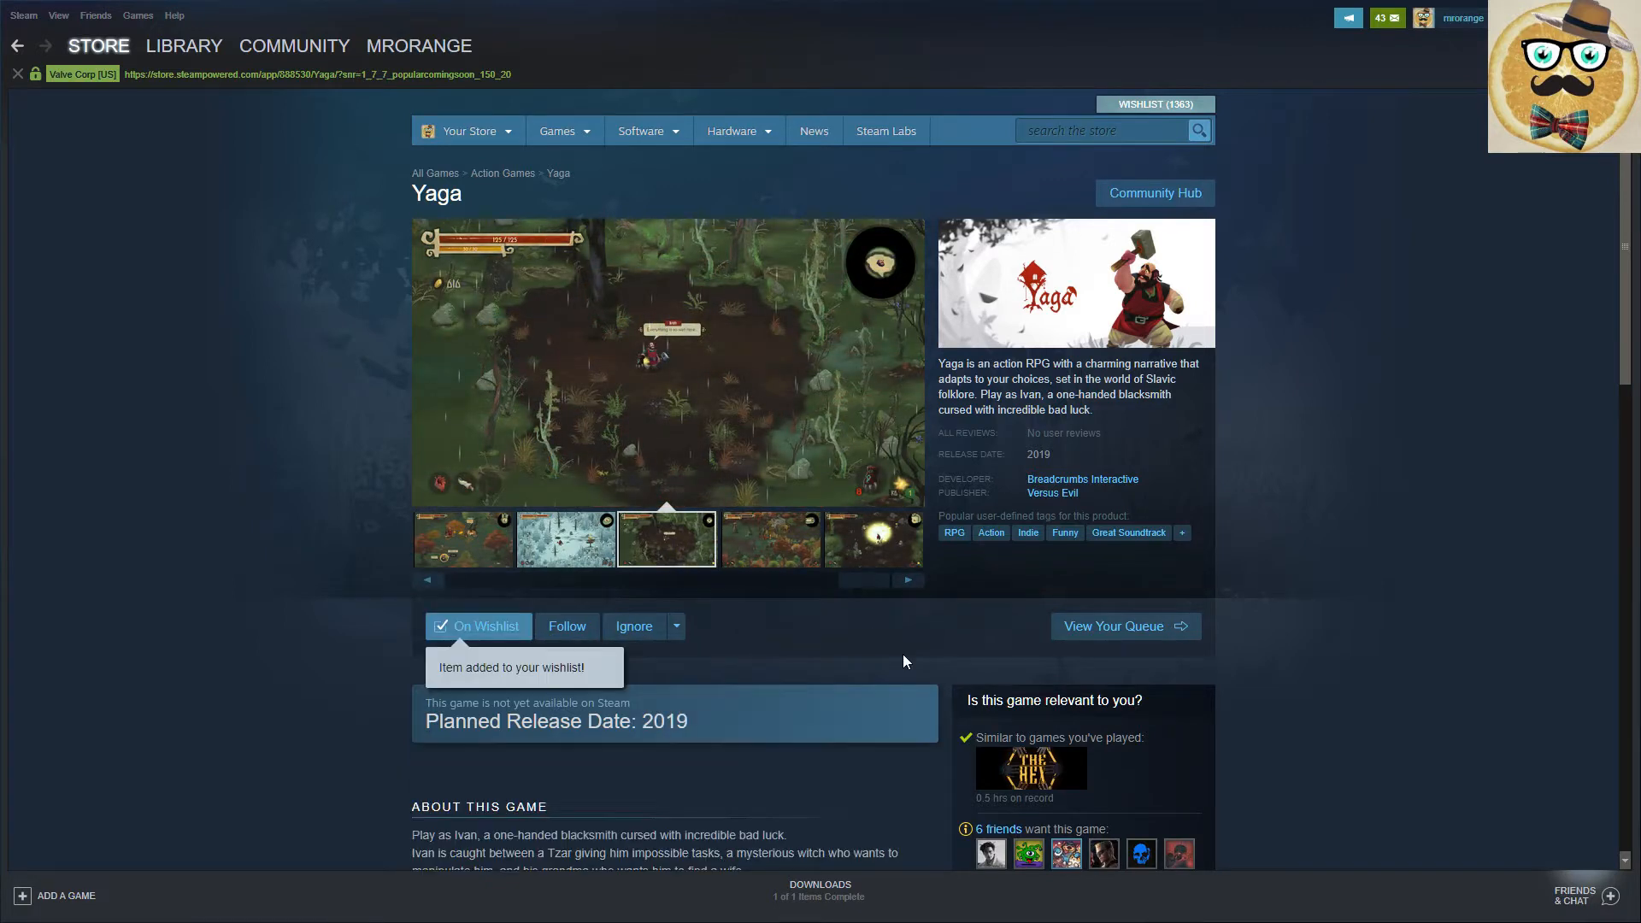
{"action": "mouse_move", "coordinate": [1314, 421]}
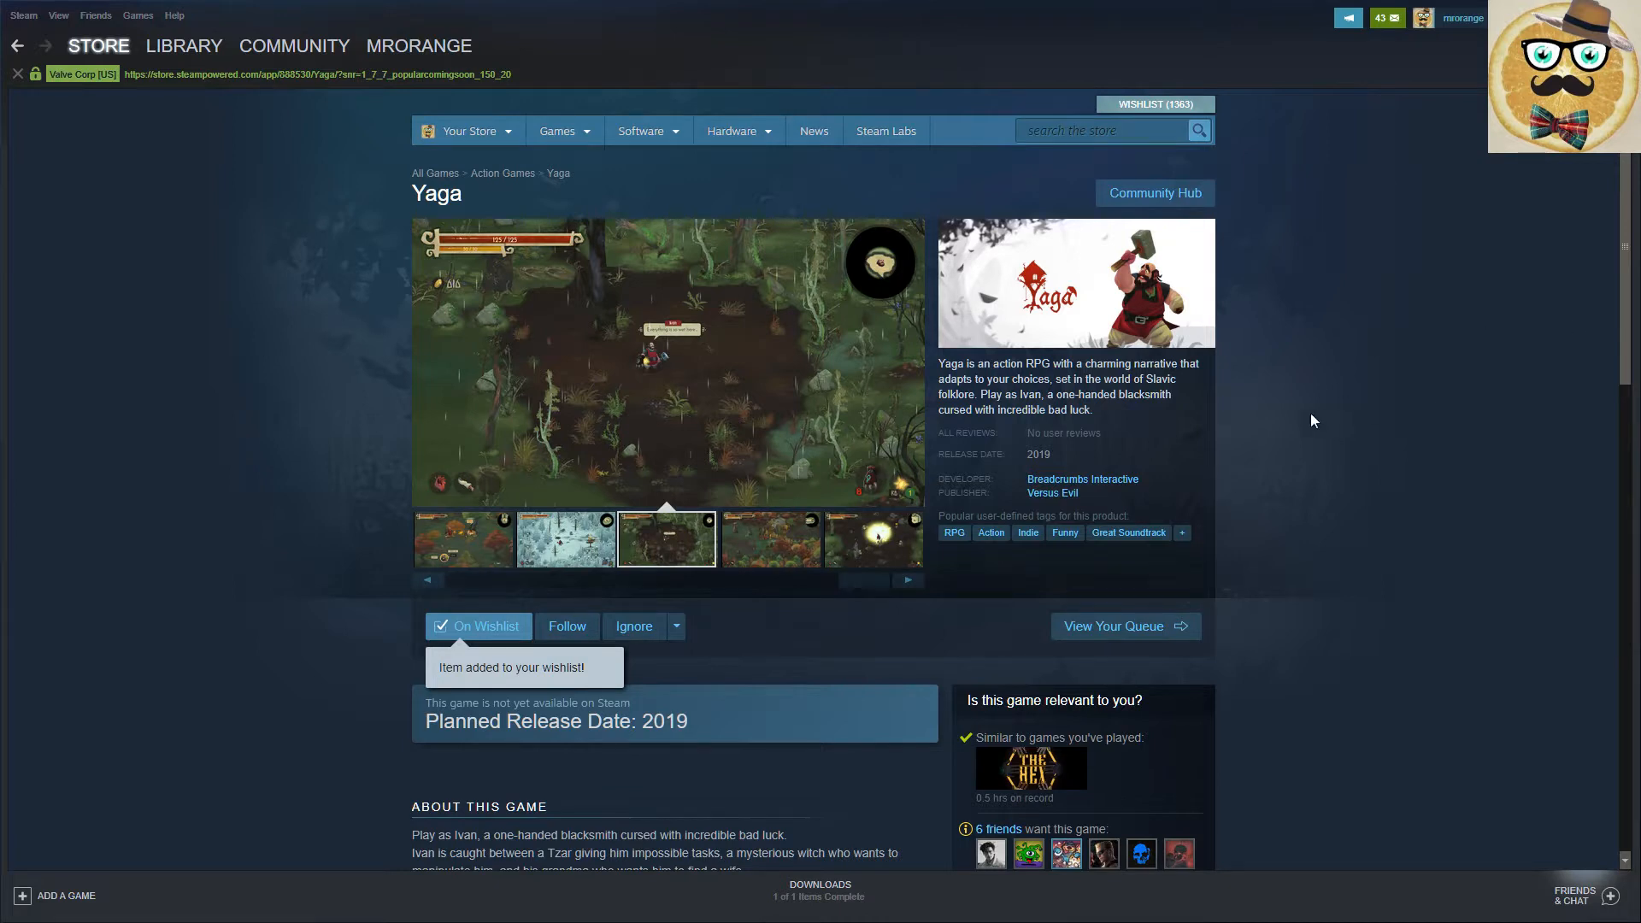
{"action": "mouse_move", "coordinate": [787, 531]}
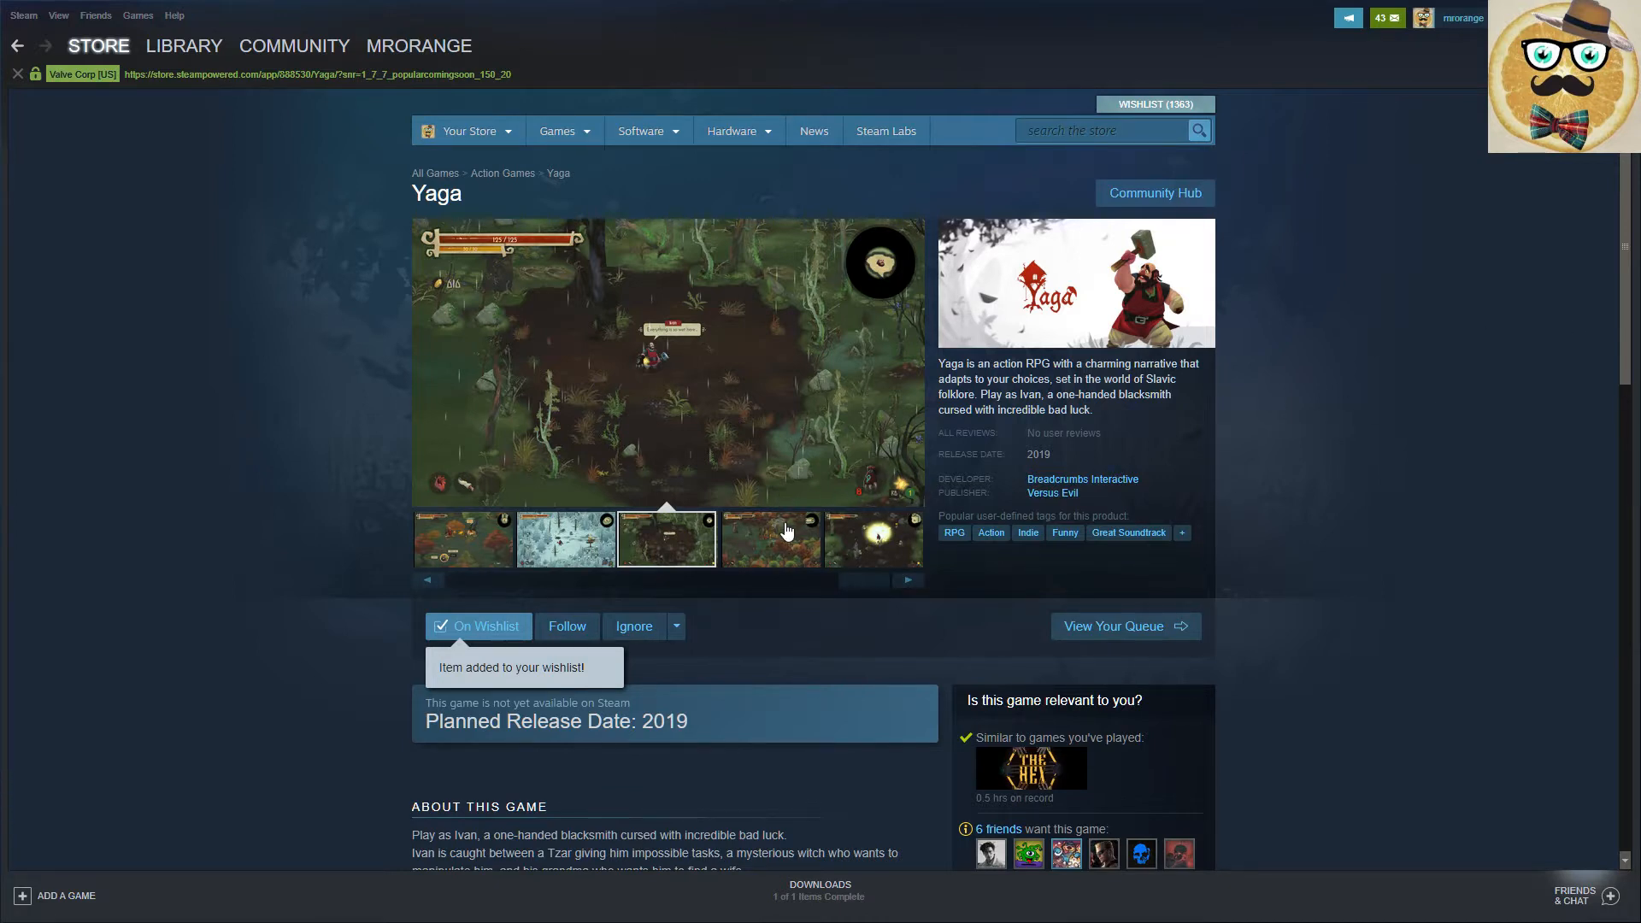
{"action": "left_click", "coordinate": [768, 538]}
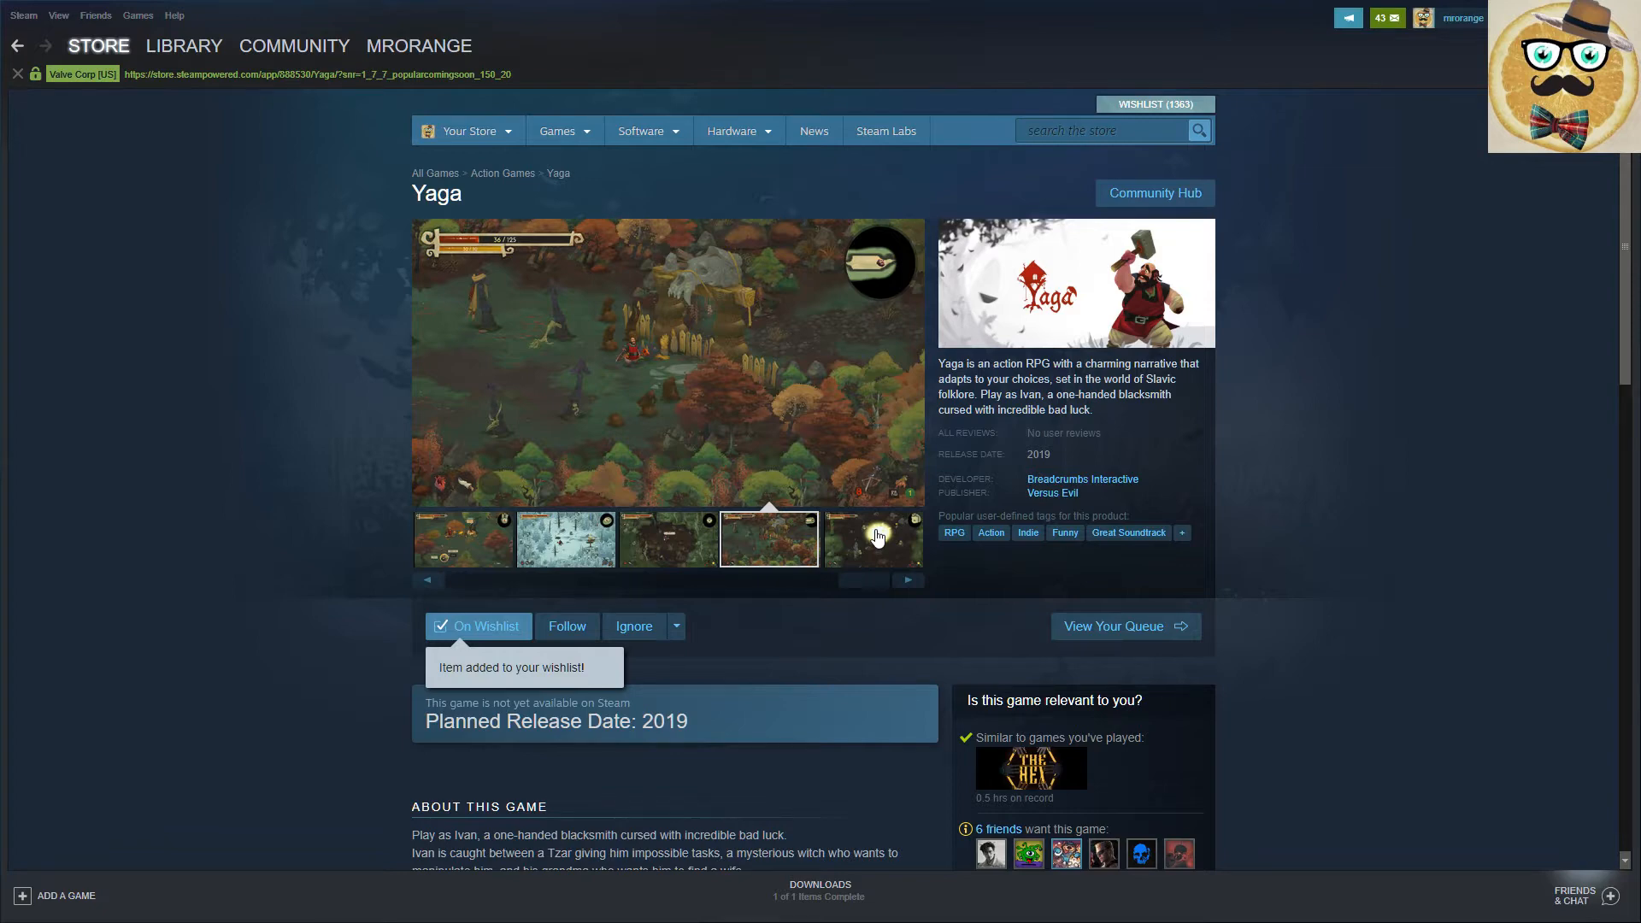
{"action": "scroll", "scroll_direction": "down", "scroll_amount": 3}
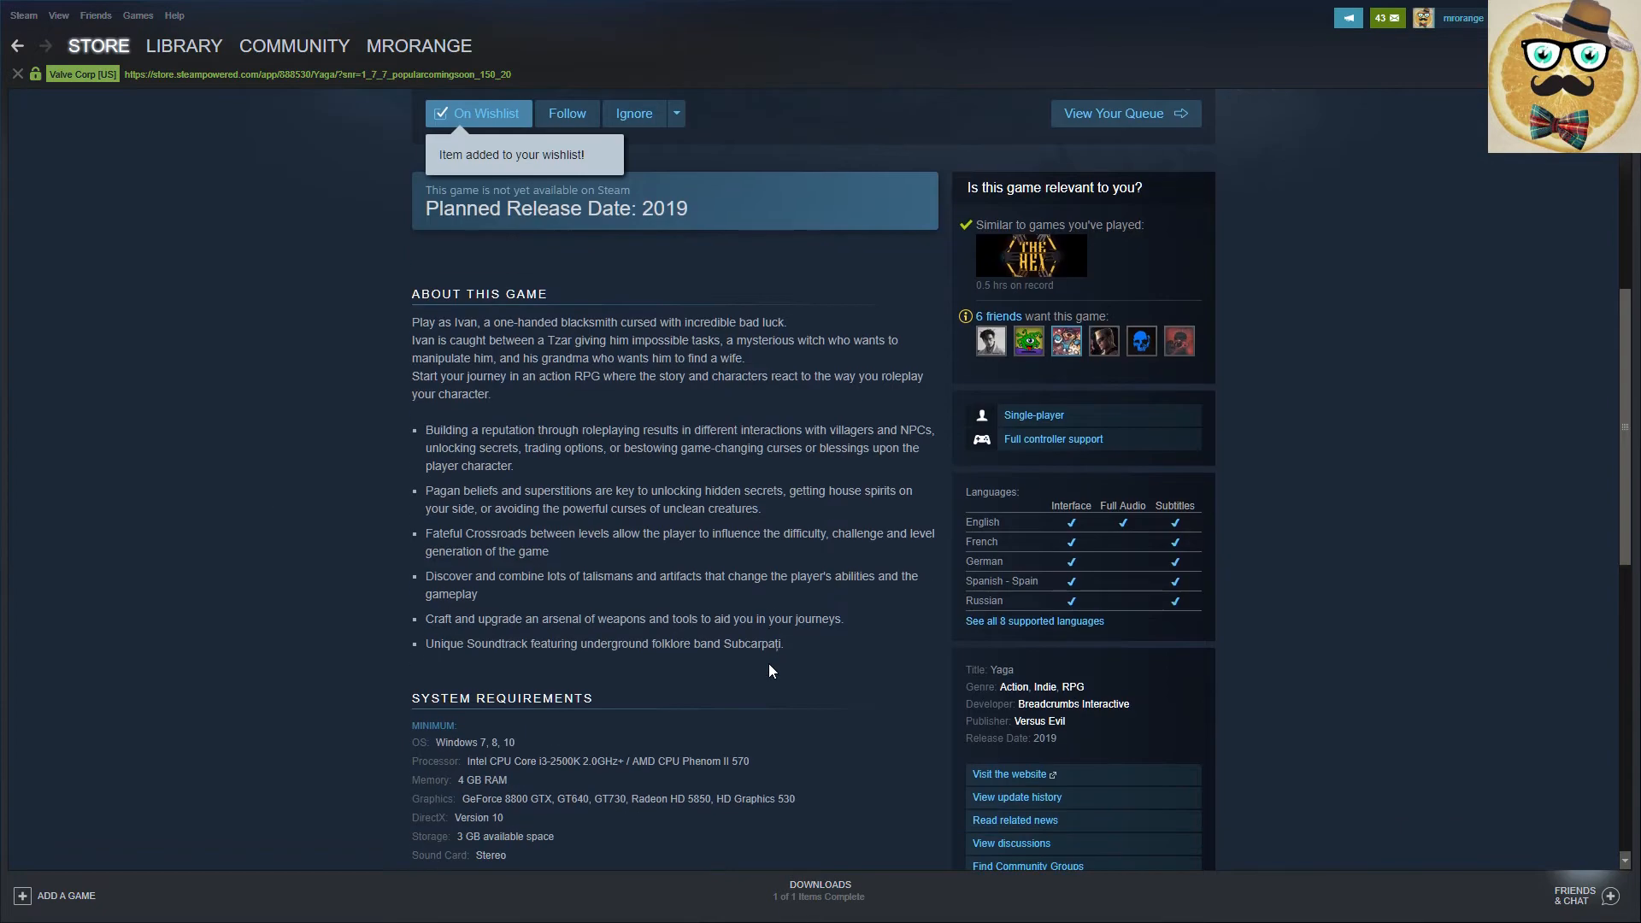
{"action": "scroll", "scroll_direction": "down", "scroll_amount": 3}
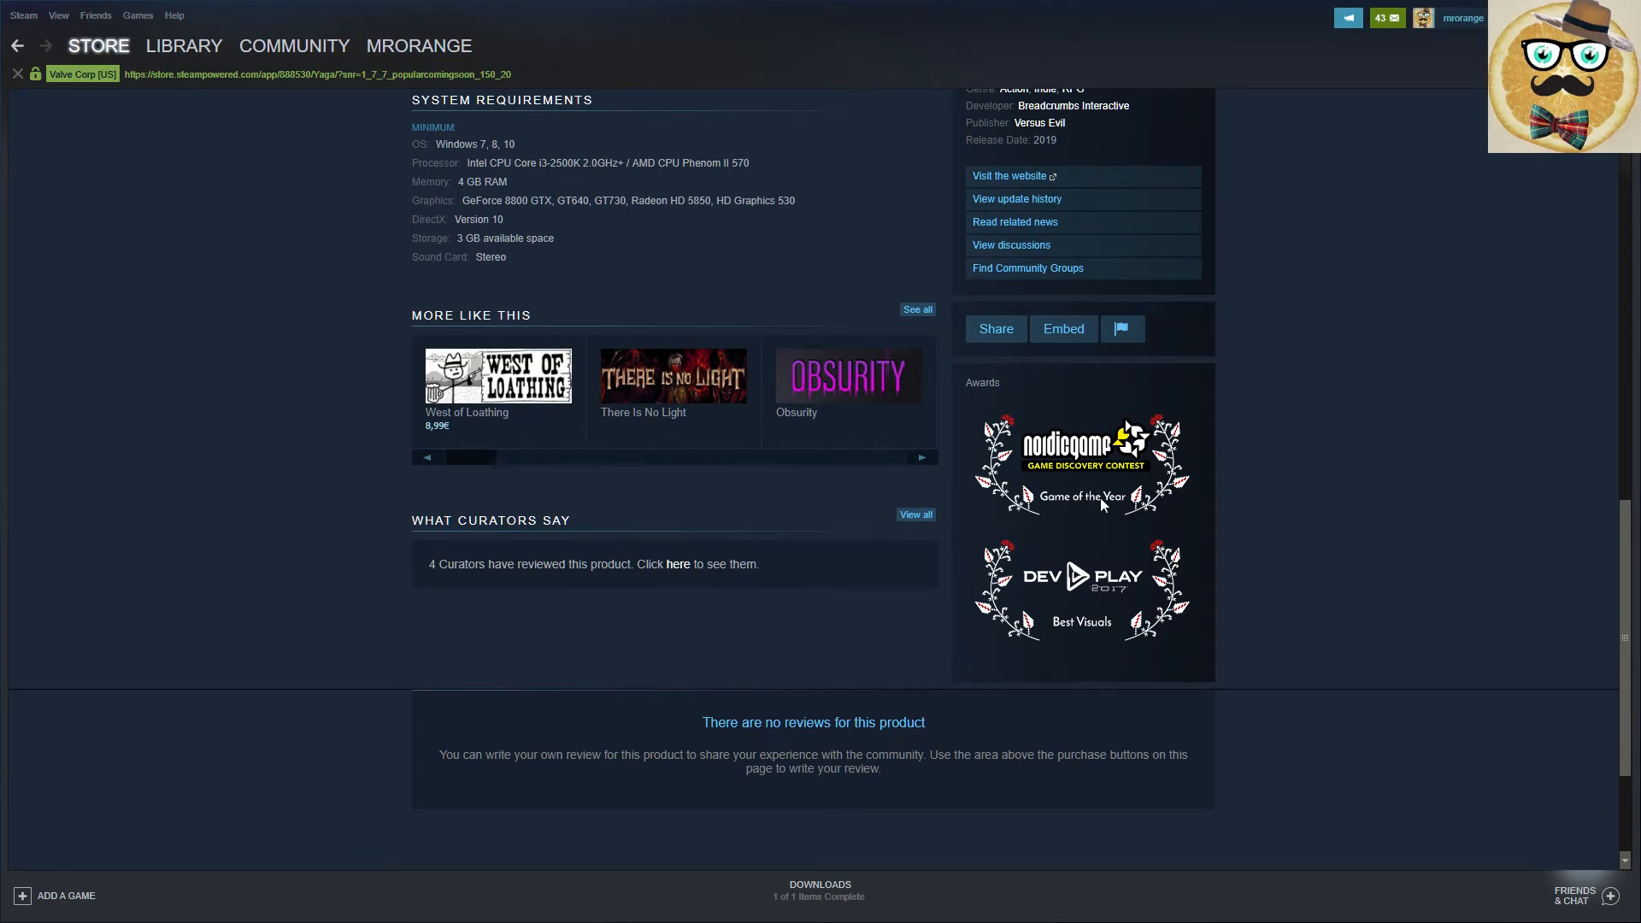
{"action": "mouse_move", "coordinate": [1227, 671]}
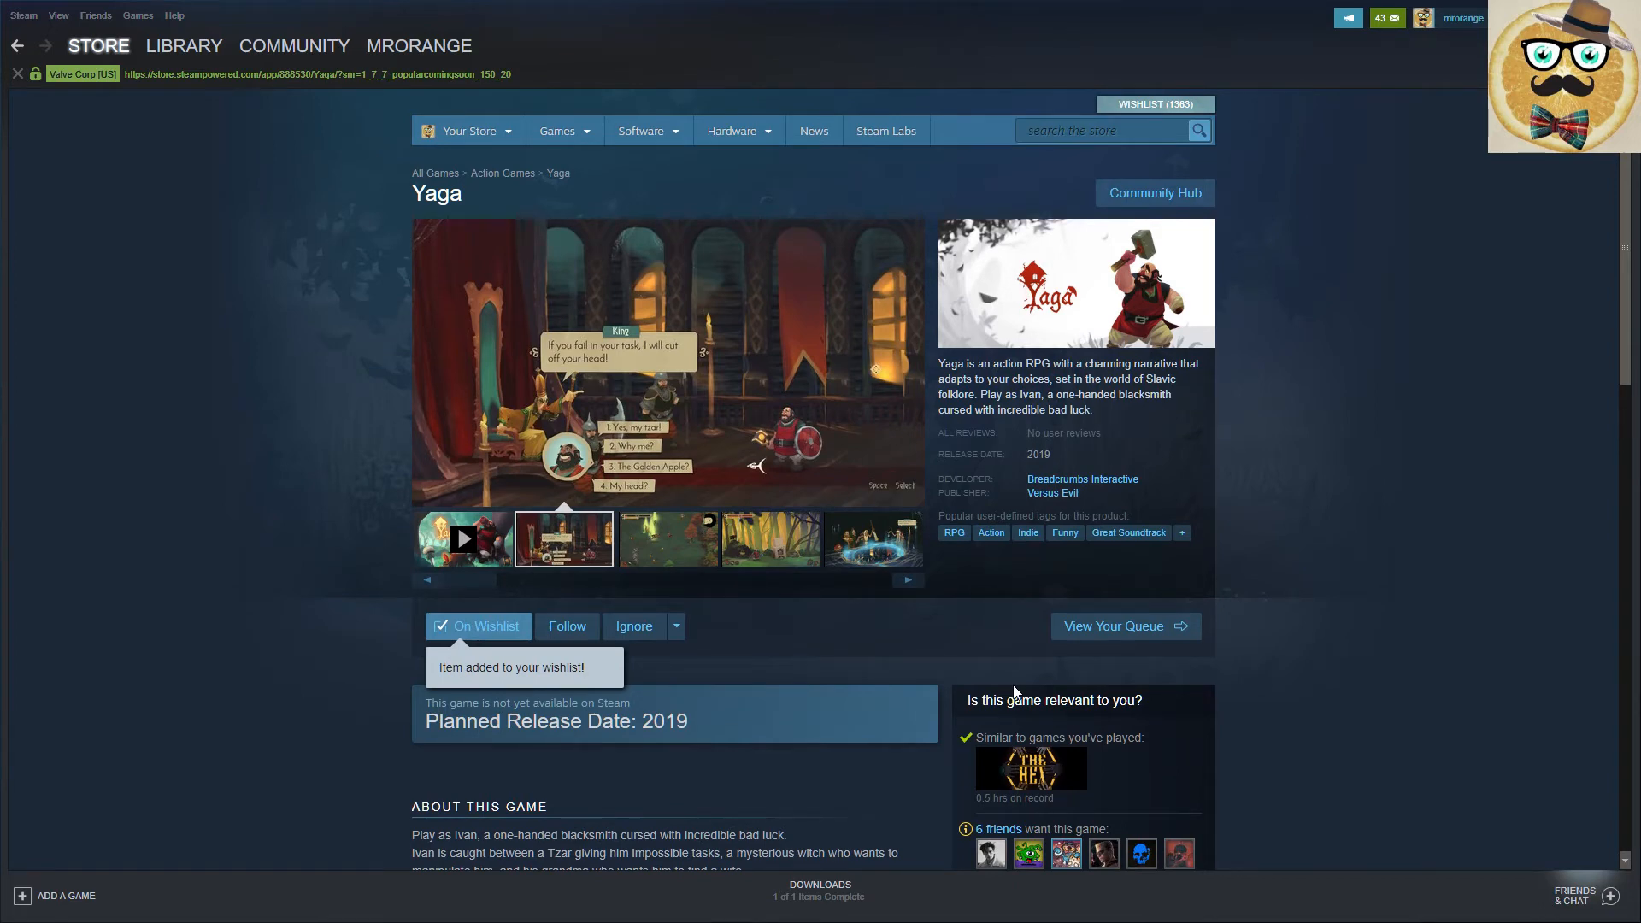
{"action": "left_click", "coordinate": [666, 539]}
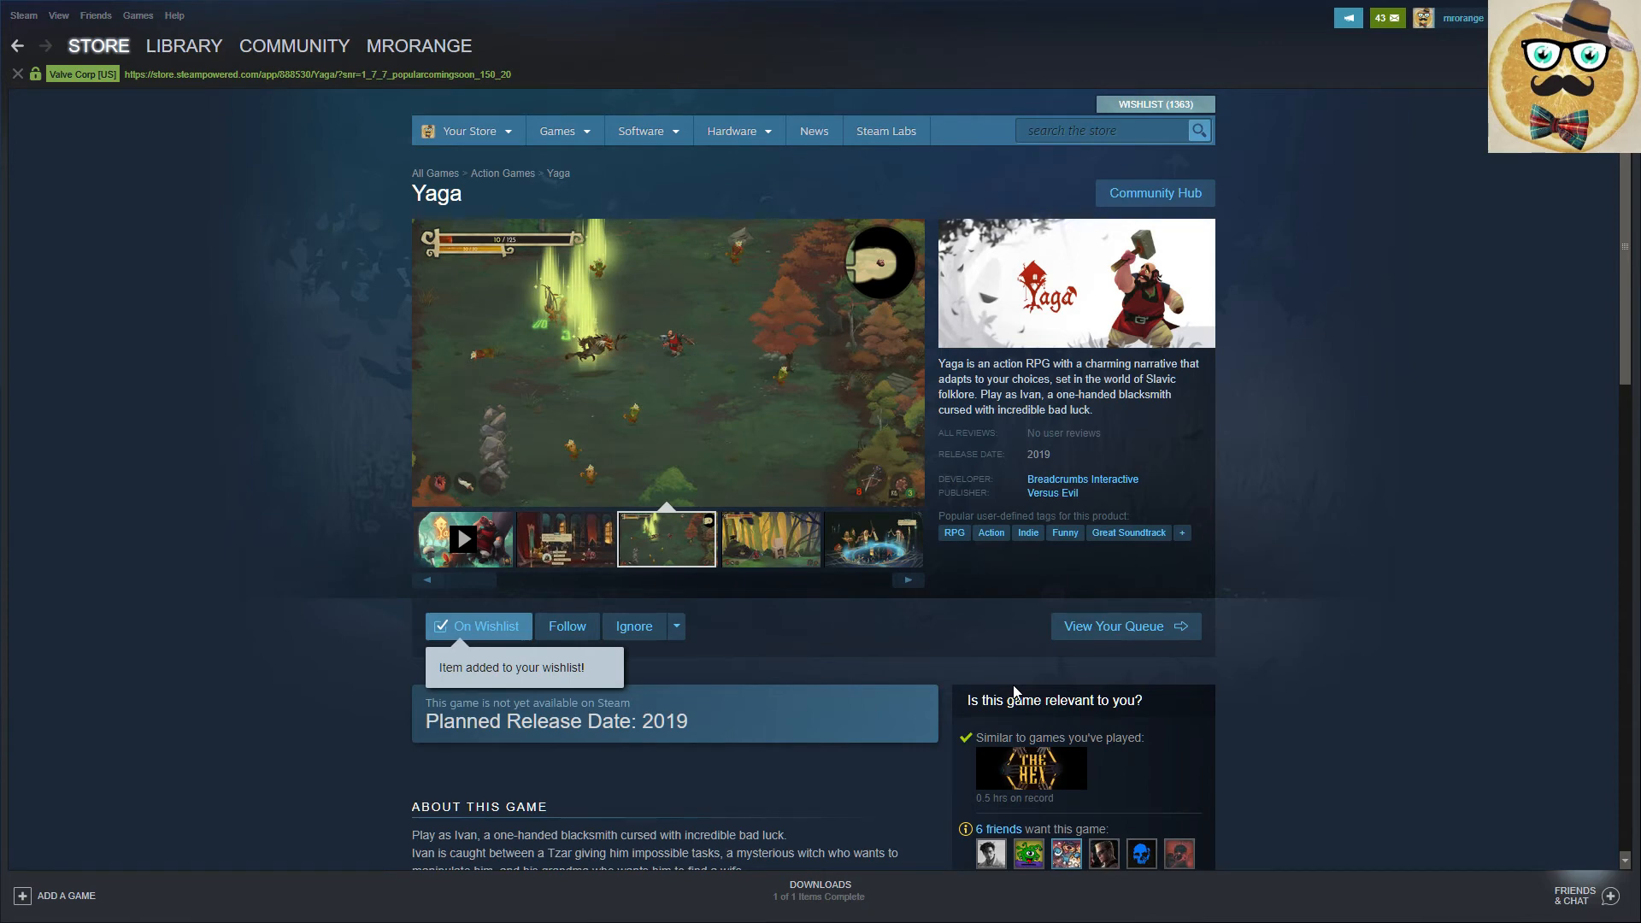